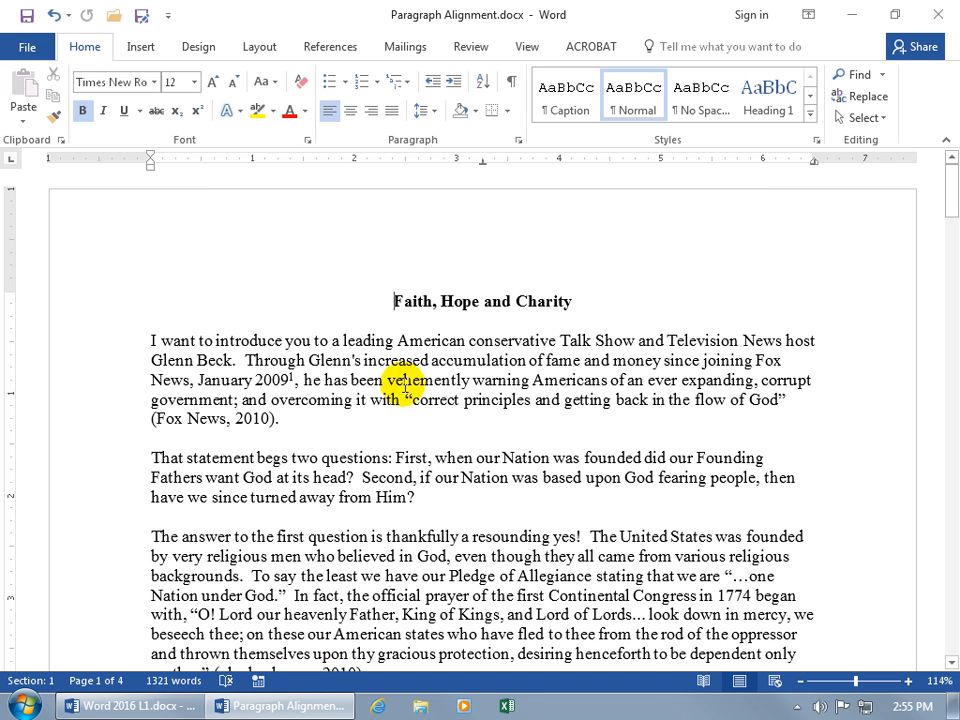
mouse_move(810, 340)
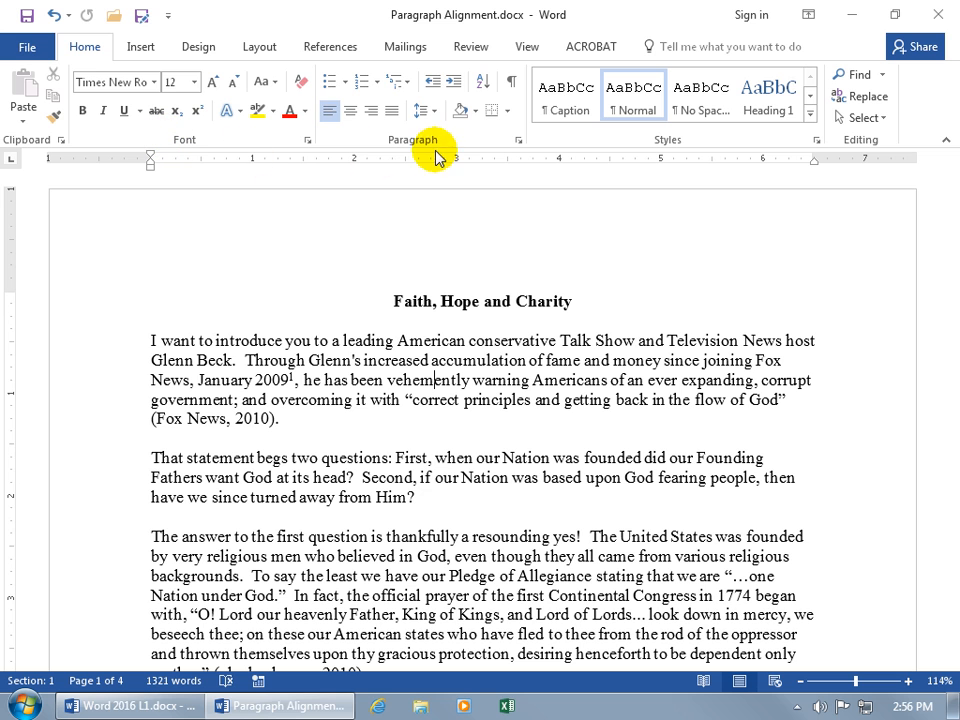
Turn on Show/Hide ¶ so paragraph marks and spacing symbols appear
left_click(510, 84)
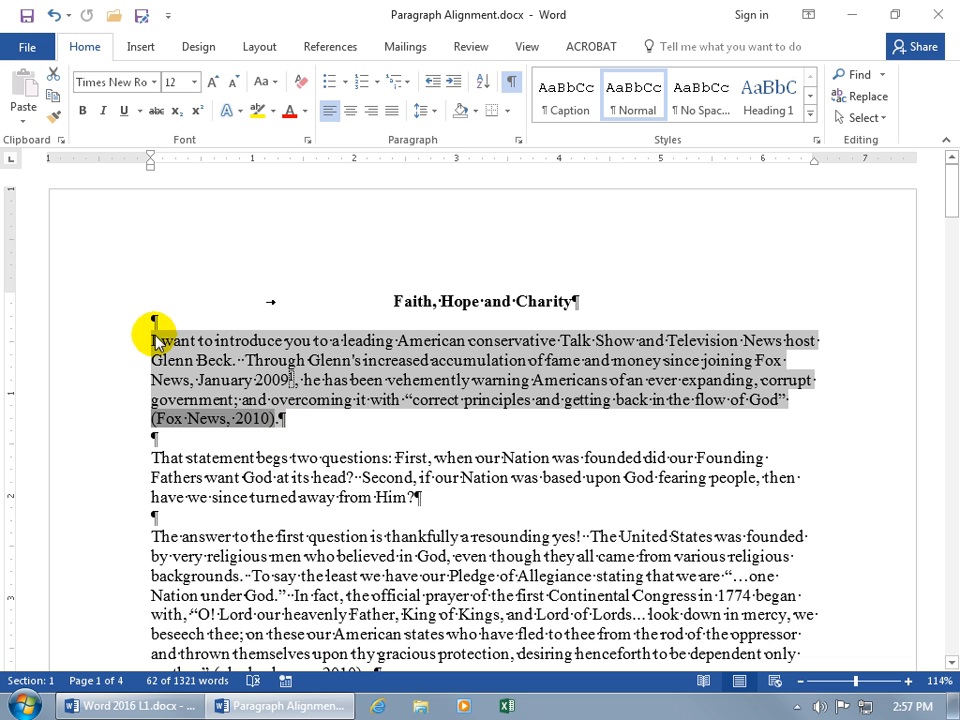
mouse_move(444, 364)
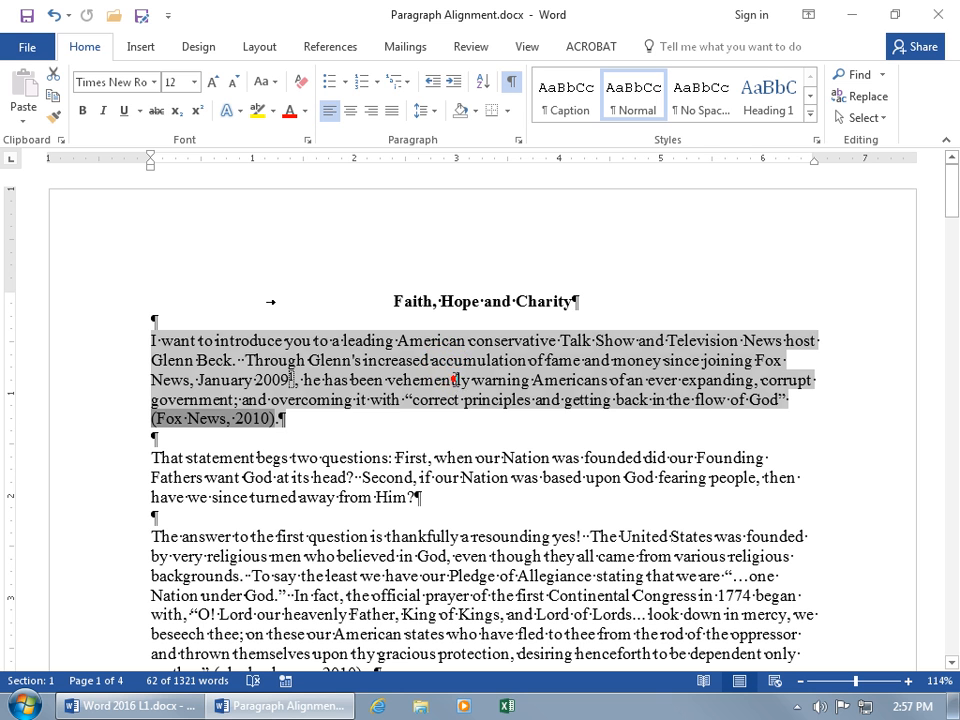
Centre the first body paragraph ending (Fox News, 2010)
left_click(438, 380)
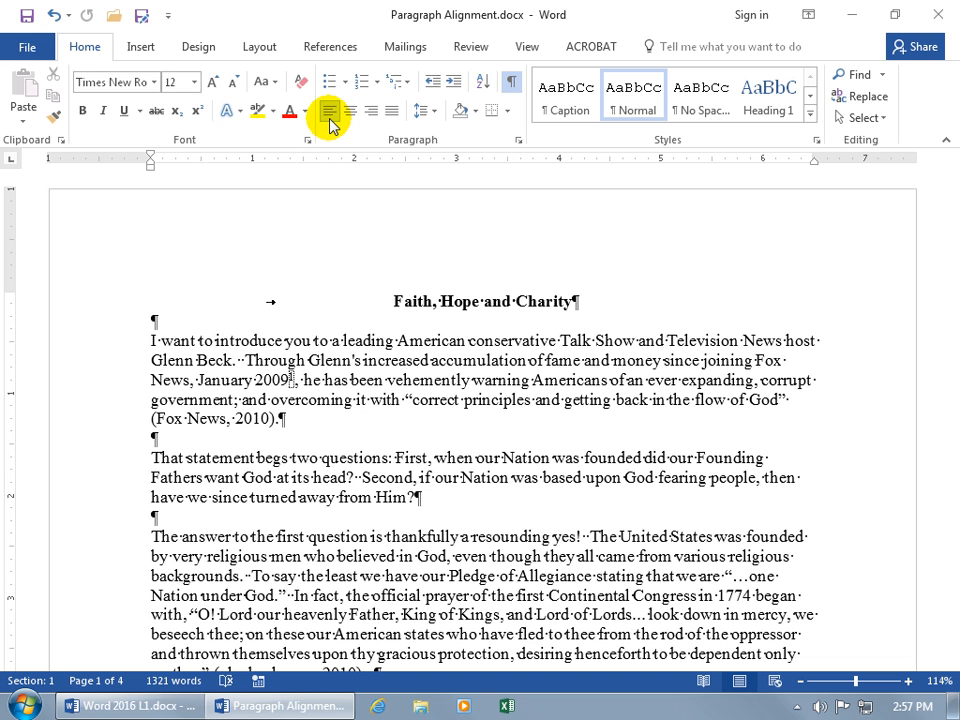
mouse_move(330, 110)
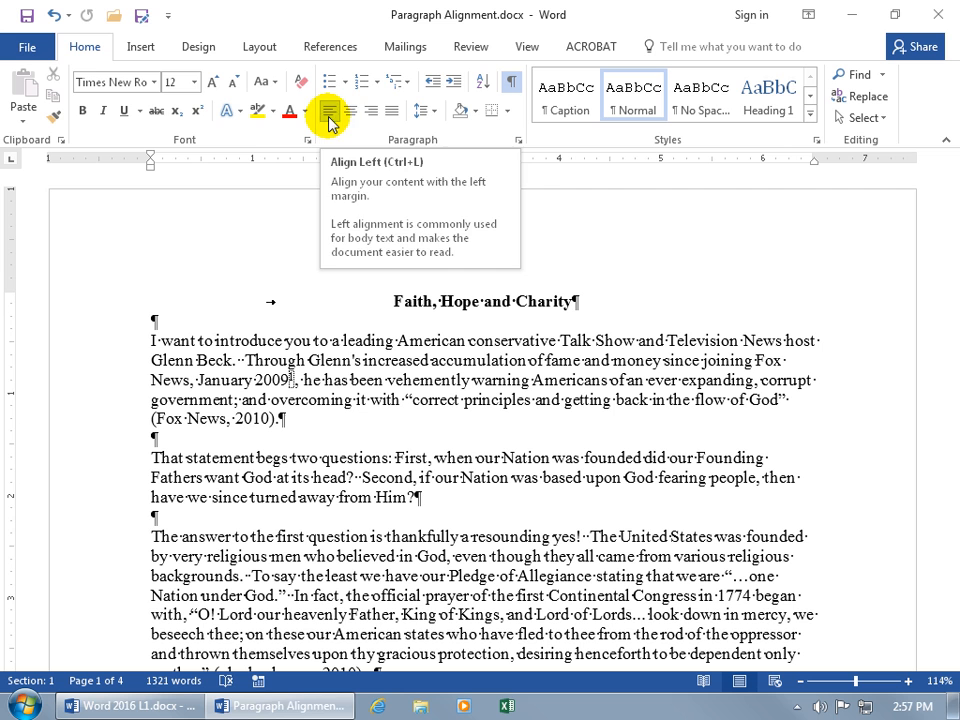
mouse_move(348, 110)
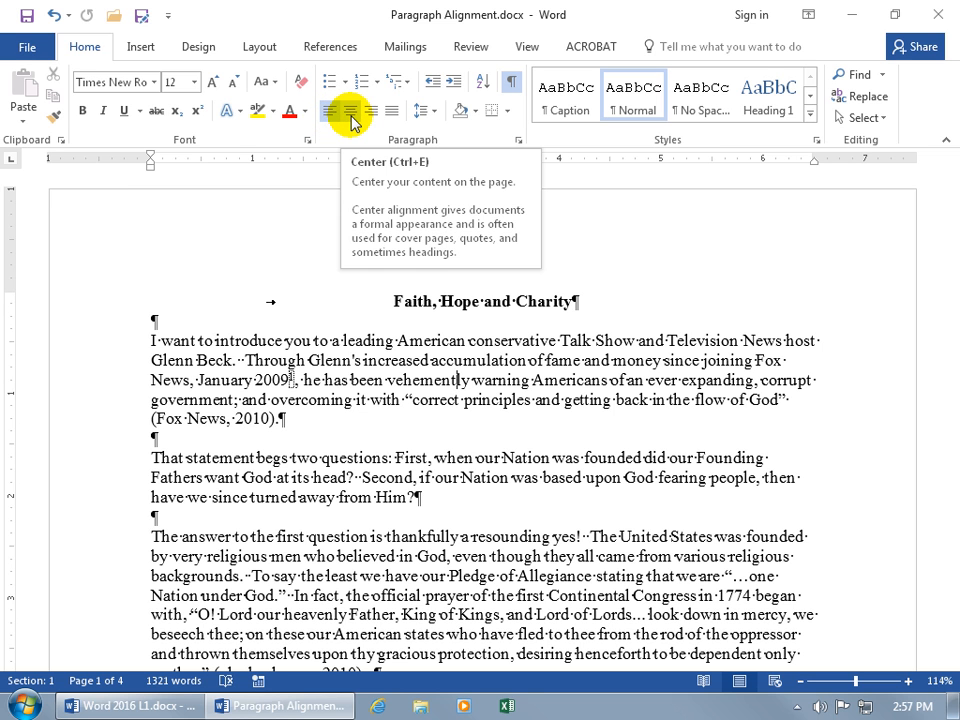
left_click(348, 110)
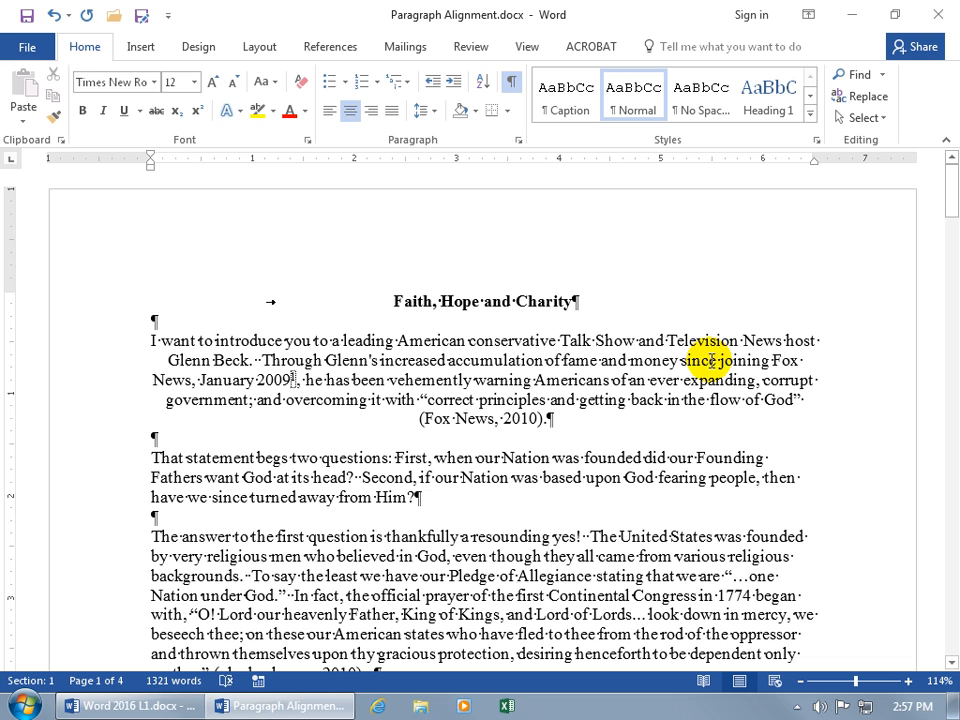
mouse_move(476, 316)
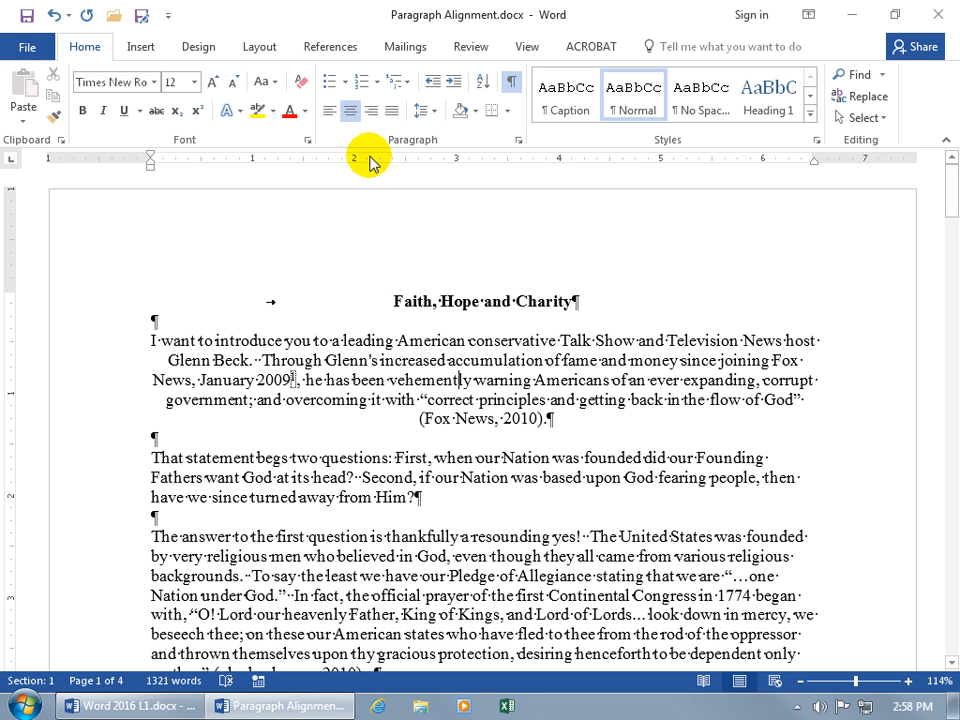
mouse_move(372, 110)
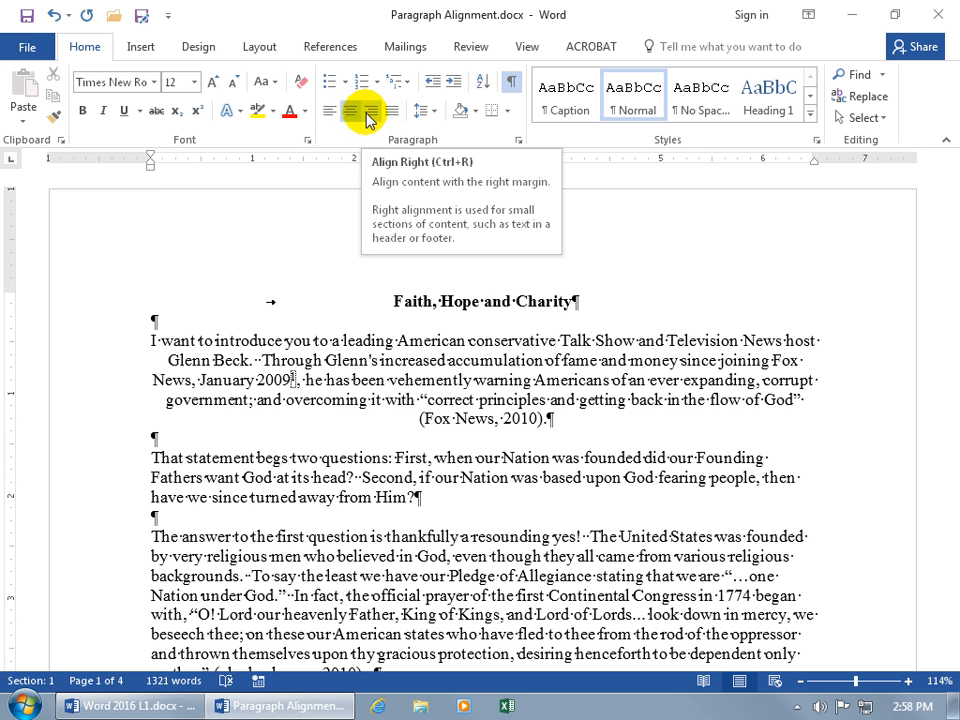
Right-align the Glenn Beck paragraph
left_click(368, 110)
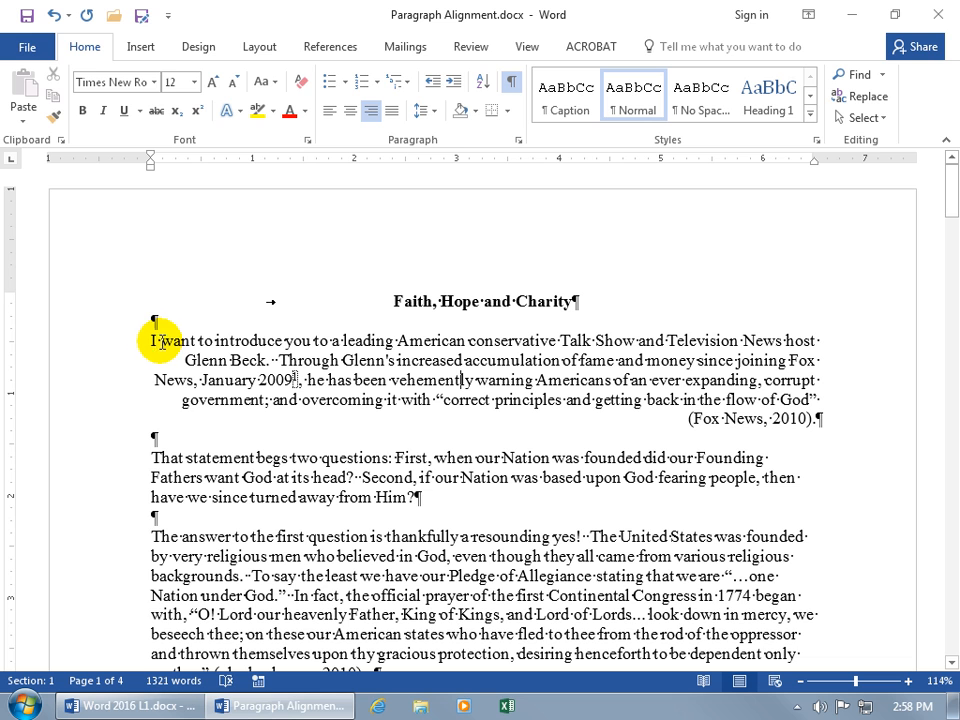
mouse_move(816, 340)
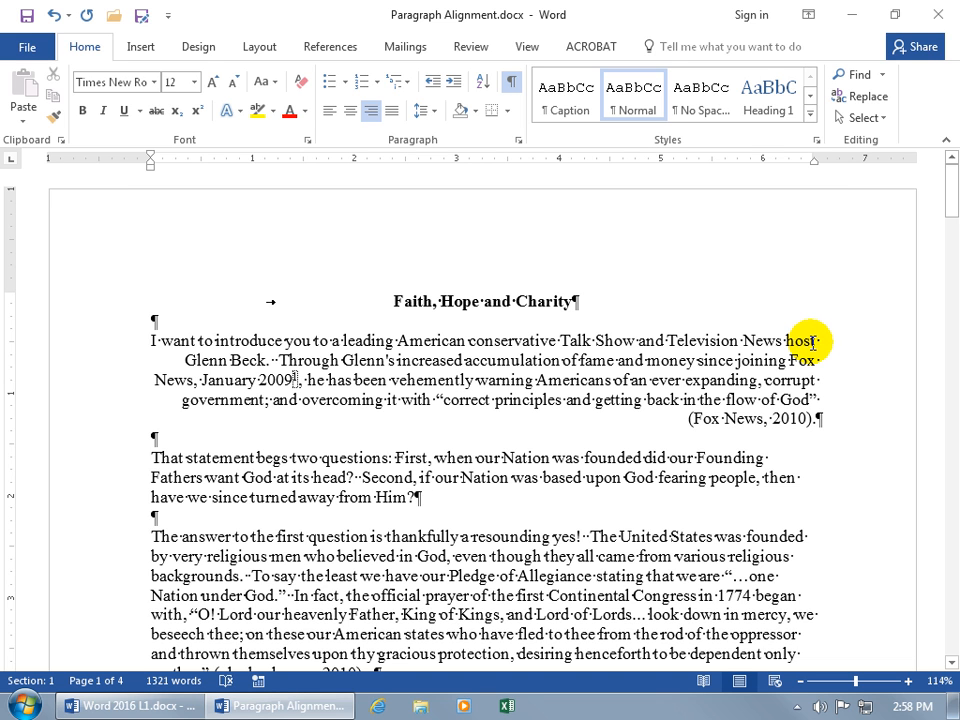
mouse_move(820, 344)
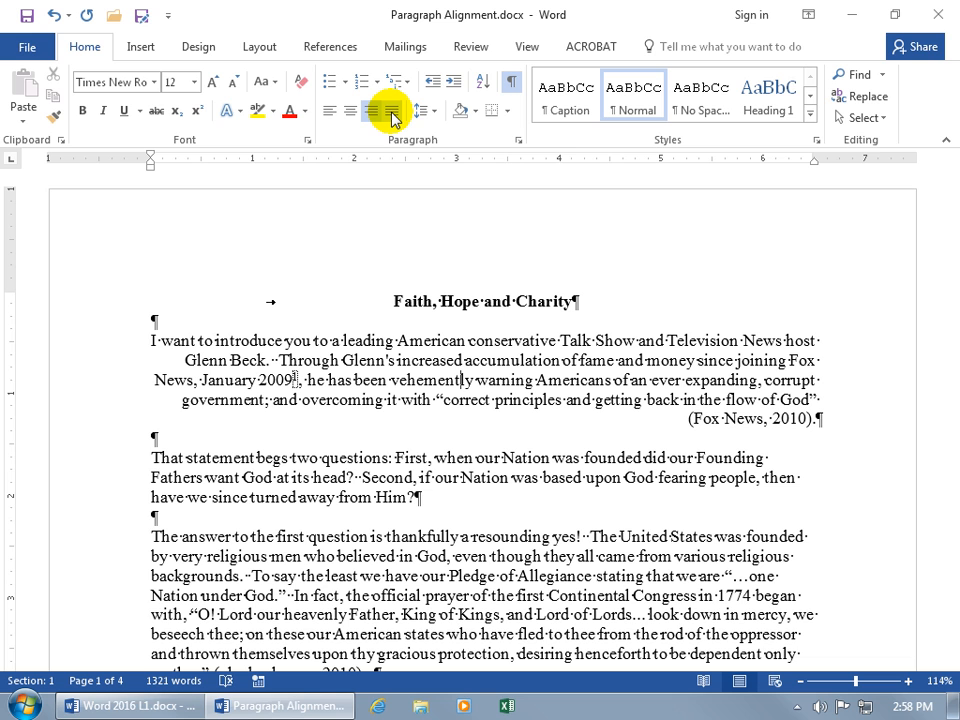
mouse_move(390, 110)
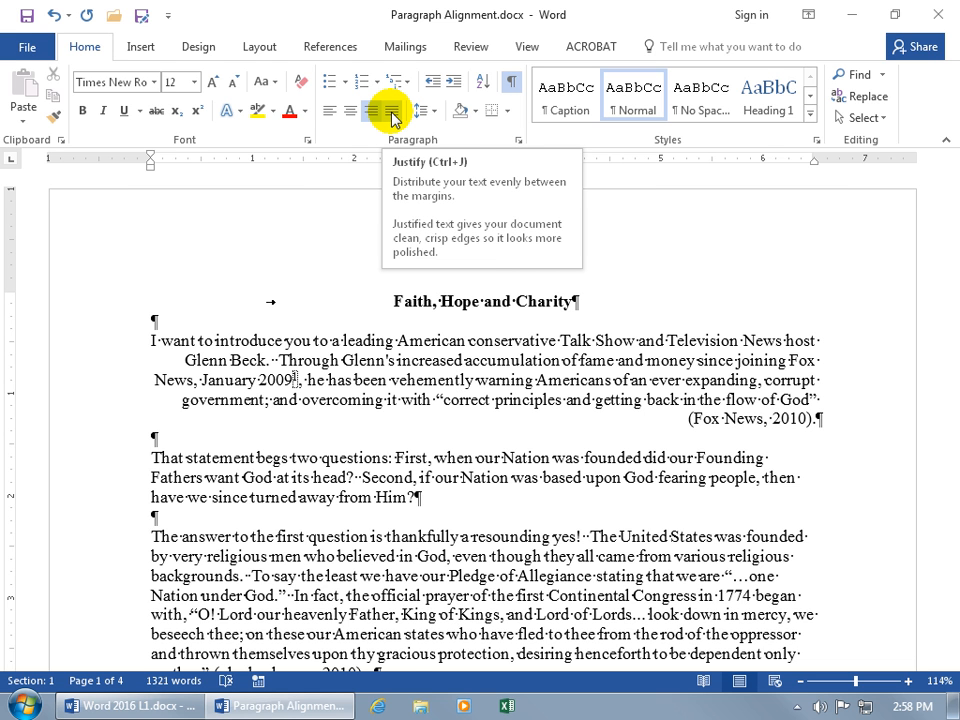
Justify the Glenn Beck paragraph between both margins
left_click(390, 110)
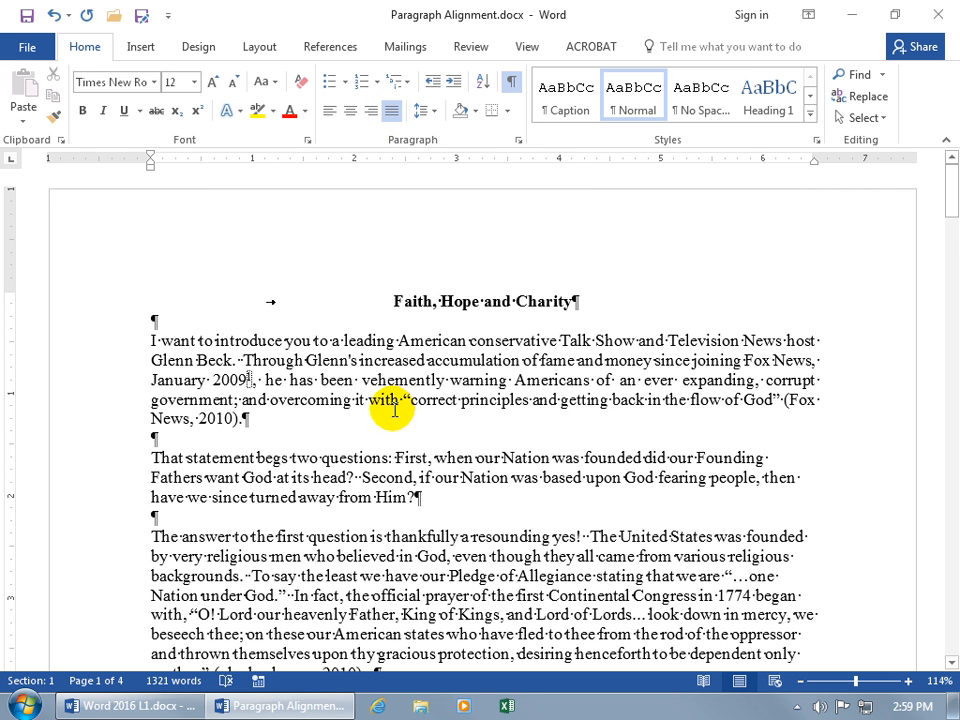
mouse_move(616, 410)
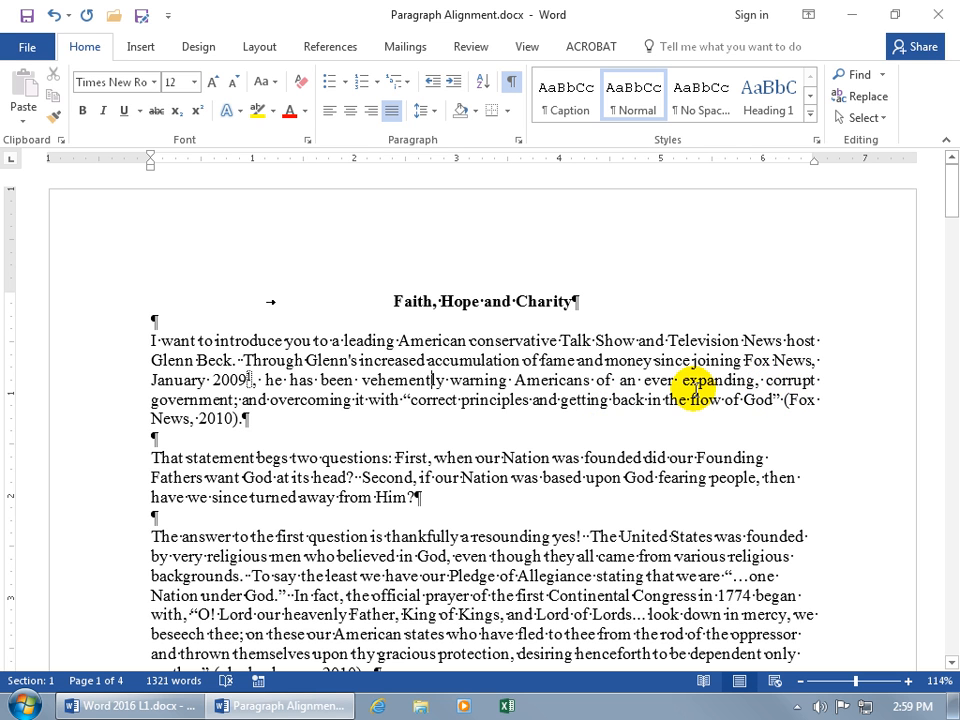
mouse_move(504, 394)
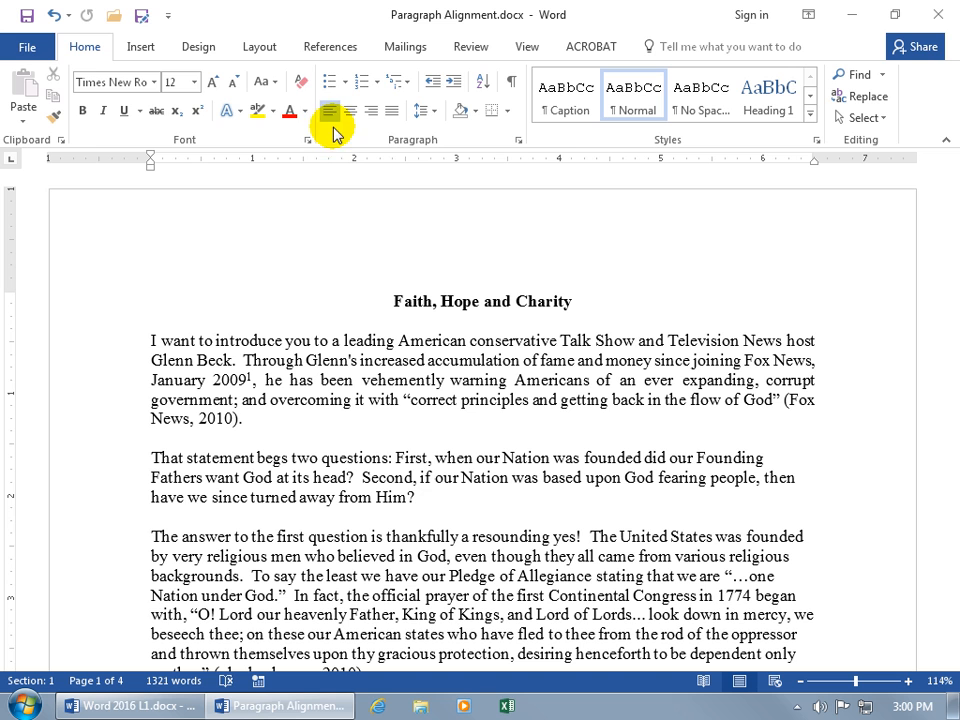
mouse_move(328, 112)
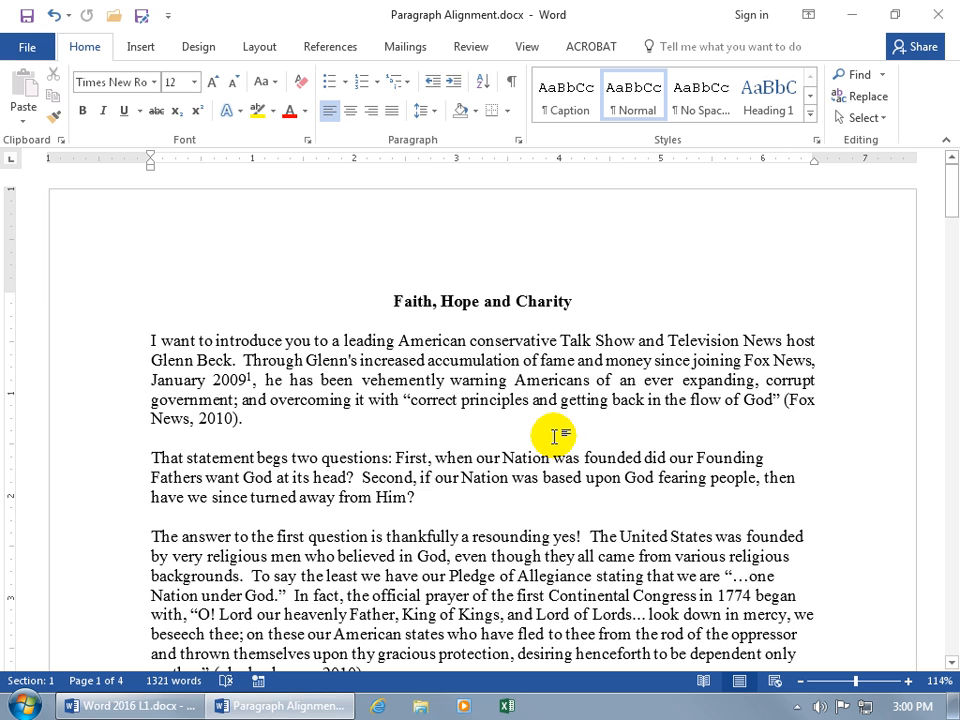
mouse_move(596, 436)
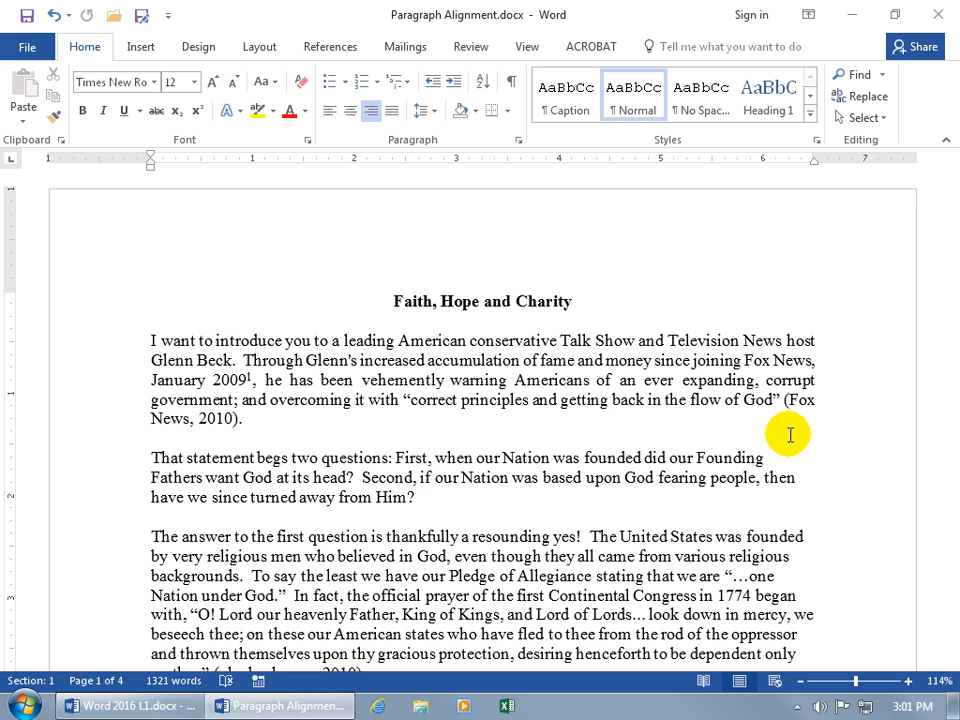
mouse_move(362, 150)
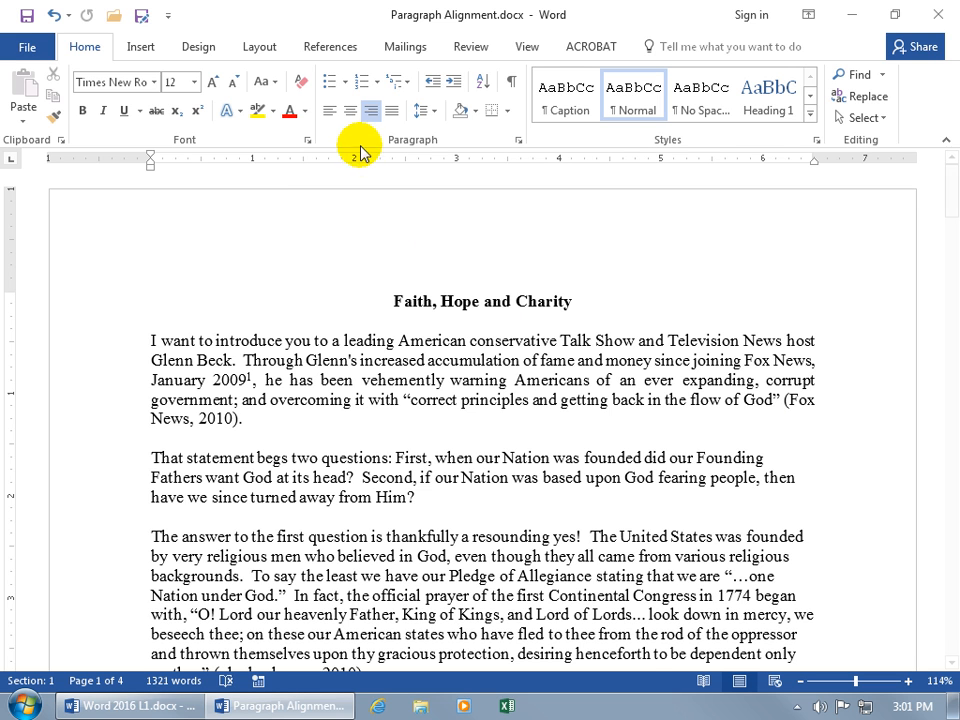
mouse_move(372, 112)
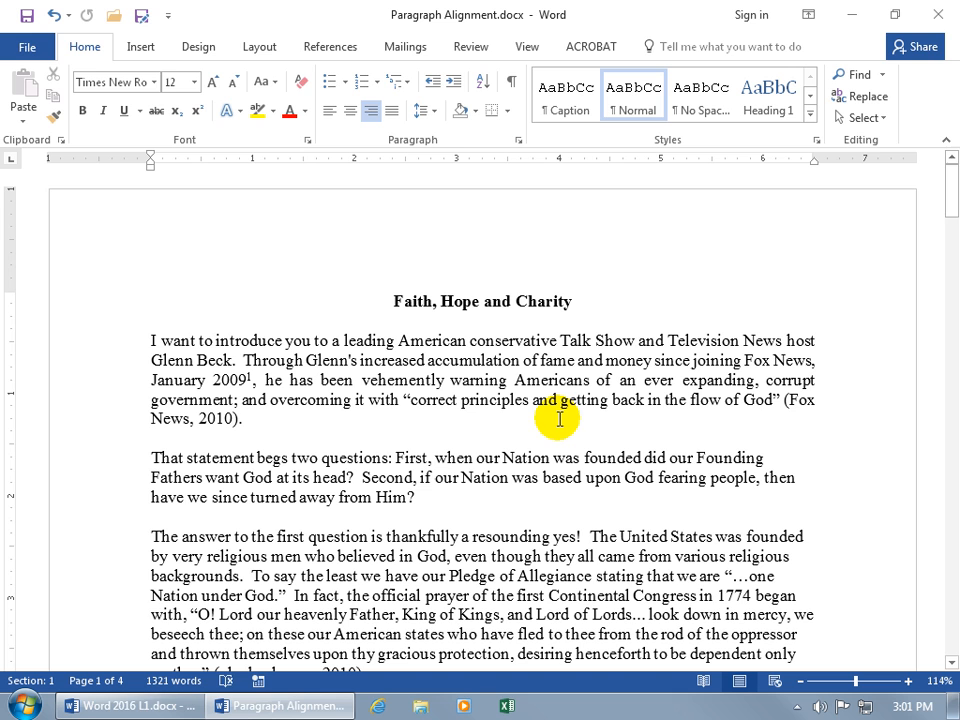
Enter 'Start typing' on the blank line below the Glenn Beck paragraph
type("Start typing")
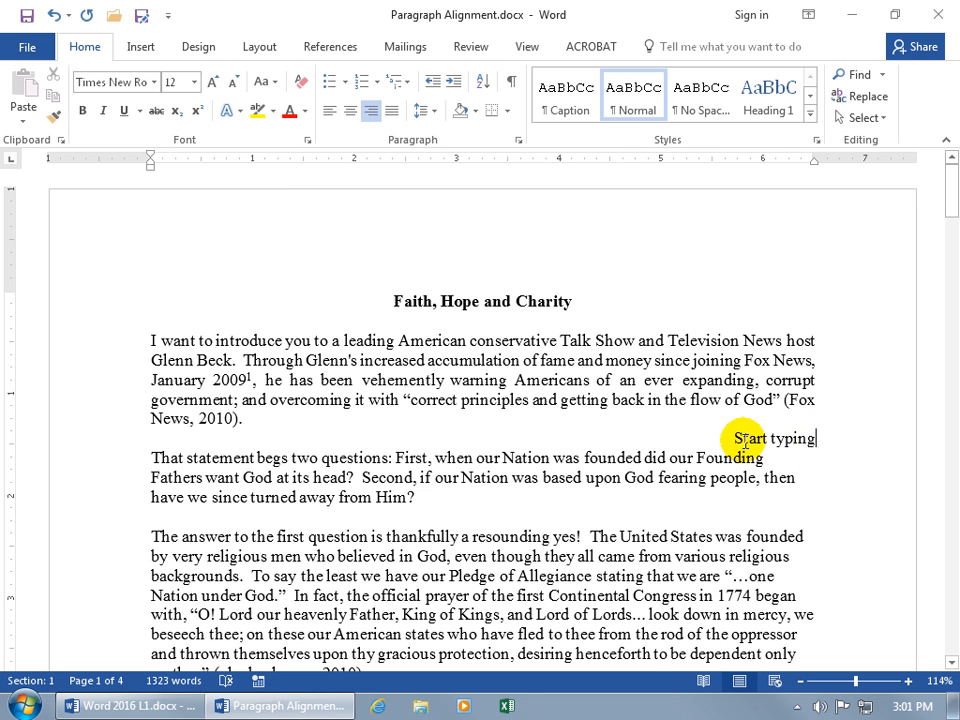
mouse_move(520, 440)
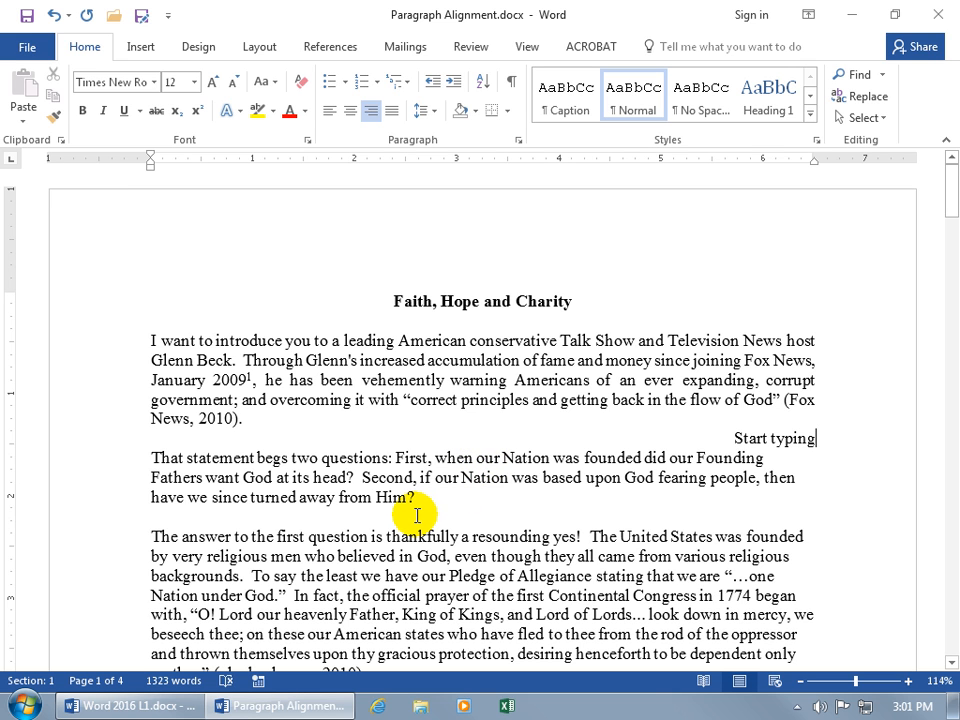
mouse_move(242, 516)
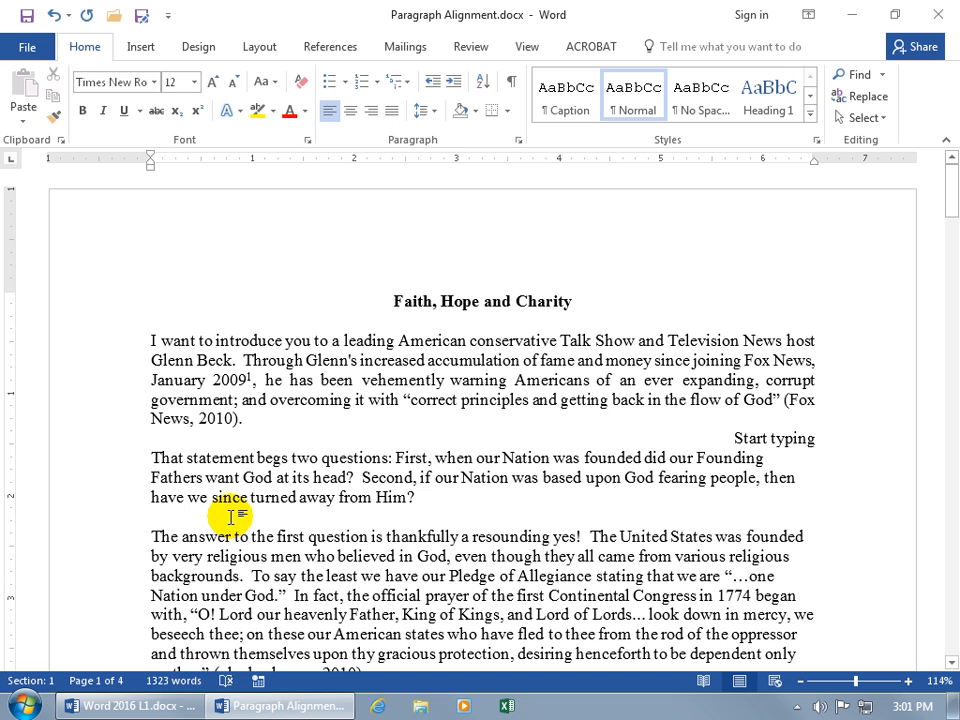
mouse_move(304, 516)
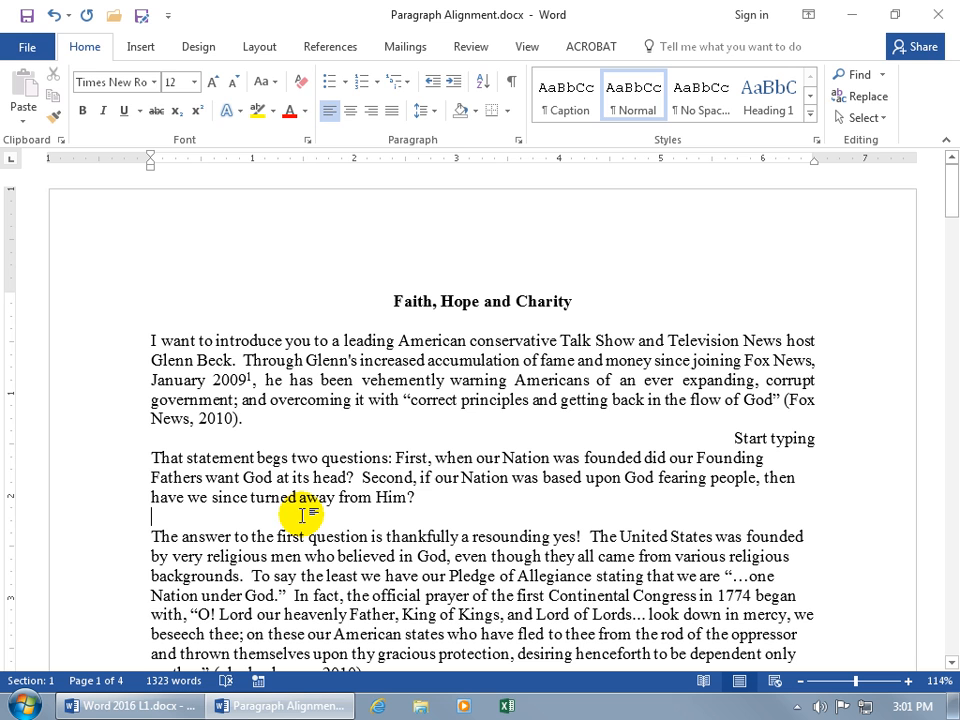
mouse_move(778, 512)
type("Fast clicker")
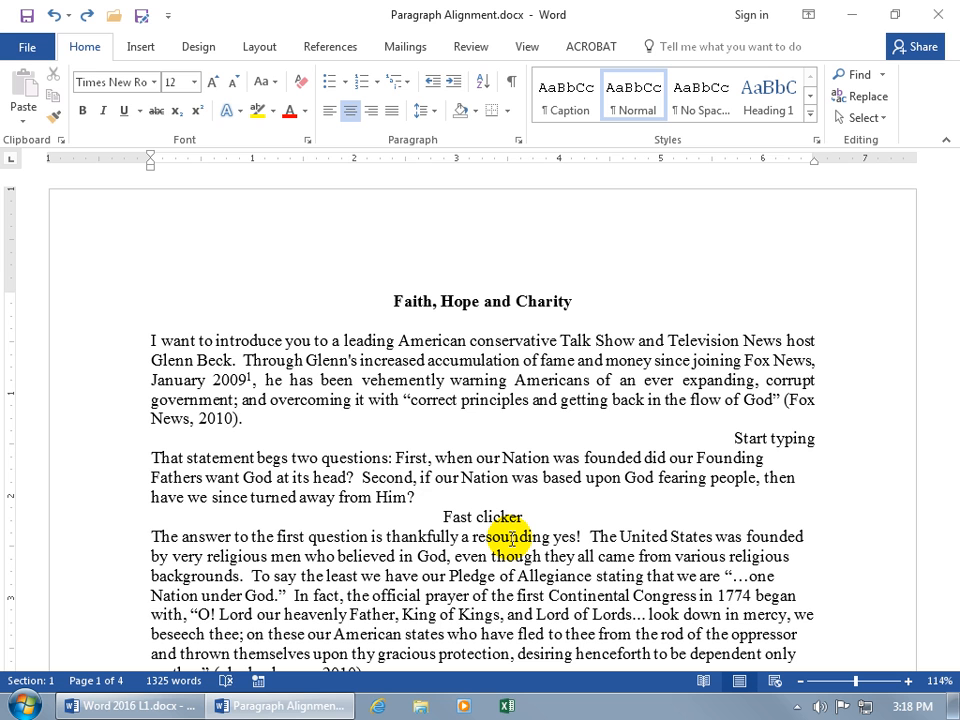
View the Layout tab's Hyphenation choices (None, Automatic, Manual) without changing them
left_click(260, 46)
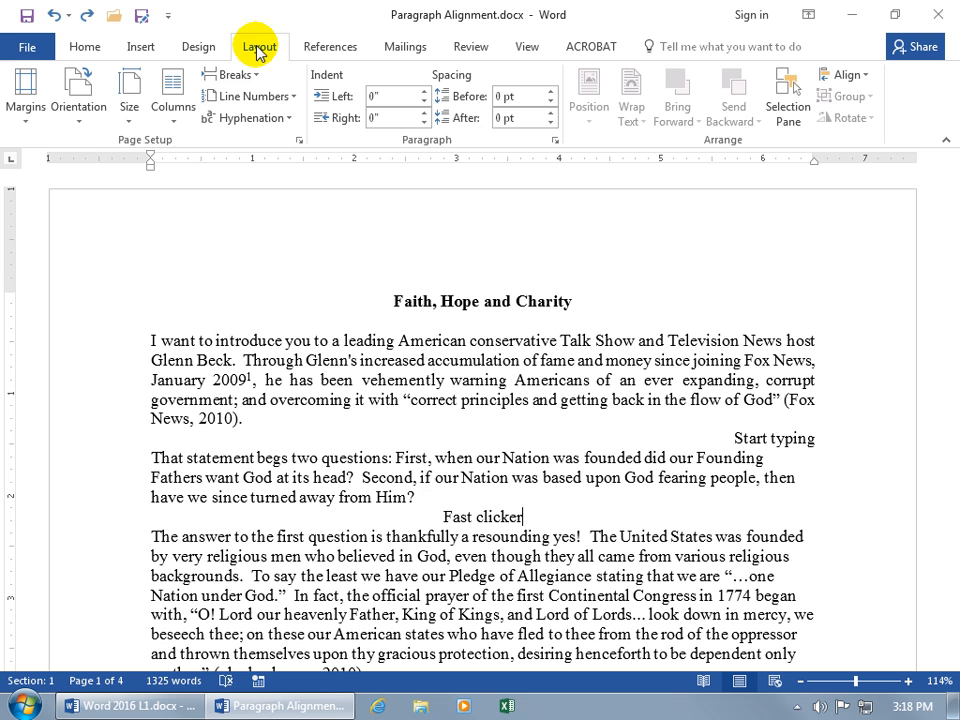
mouse_move(248, 118)
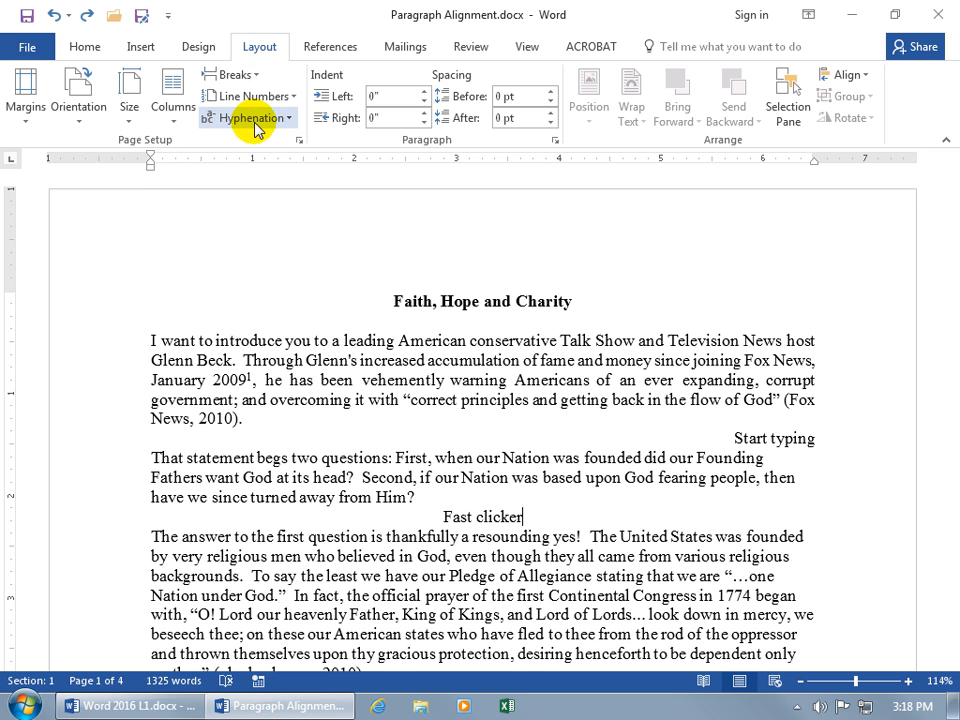
left_click(248, 118)
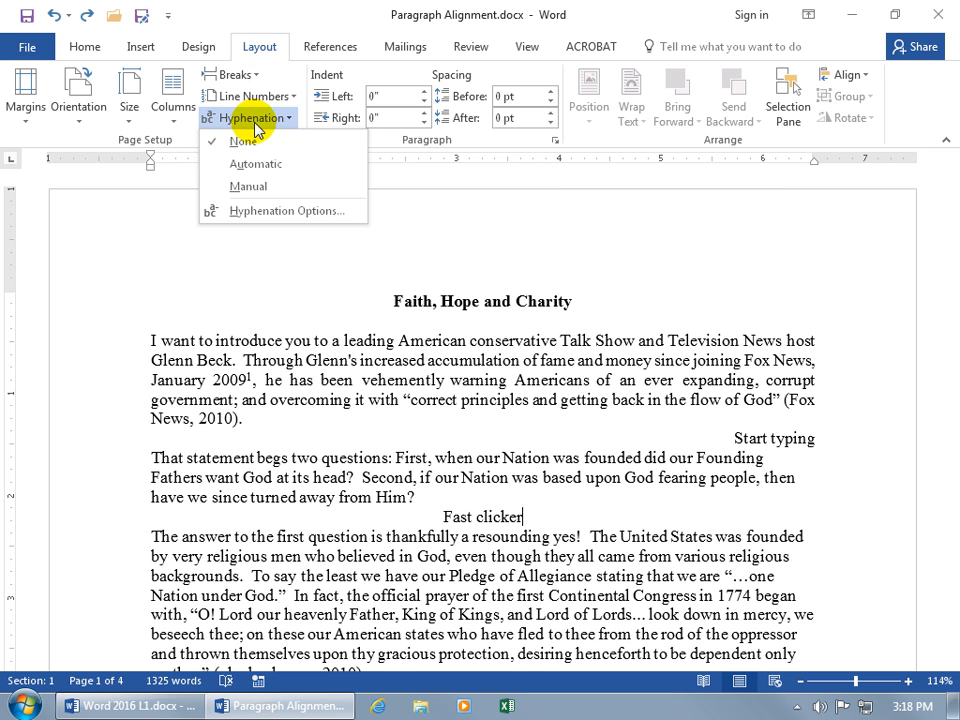
mouse_move(282, 164)
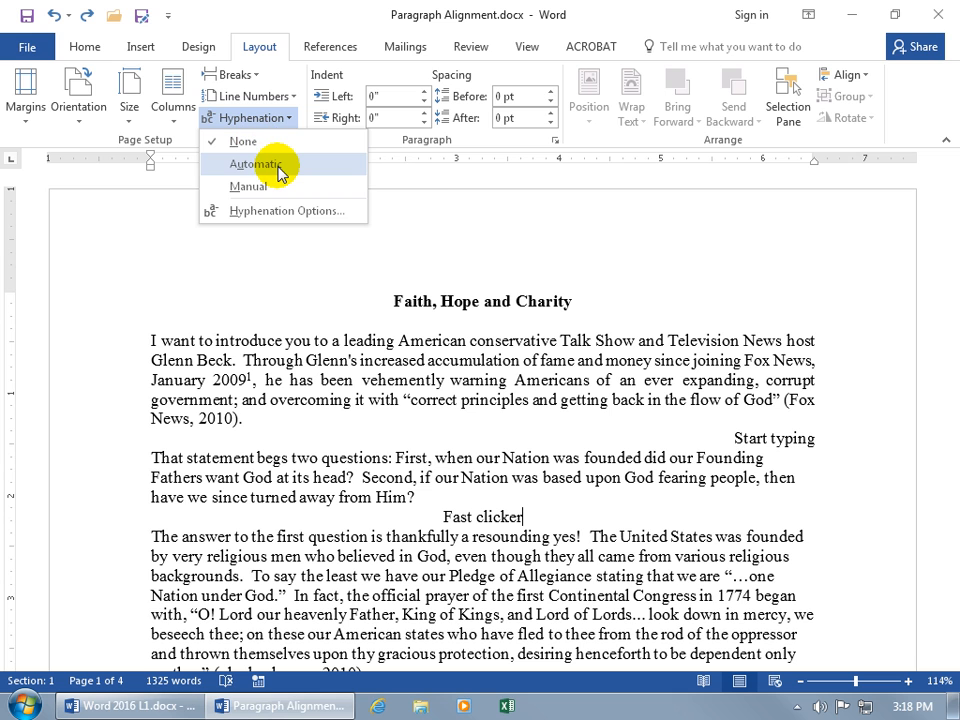
mouse_move(256, 164)
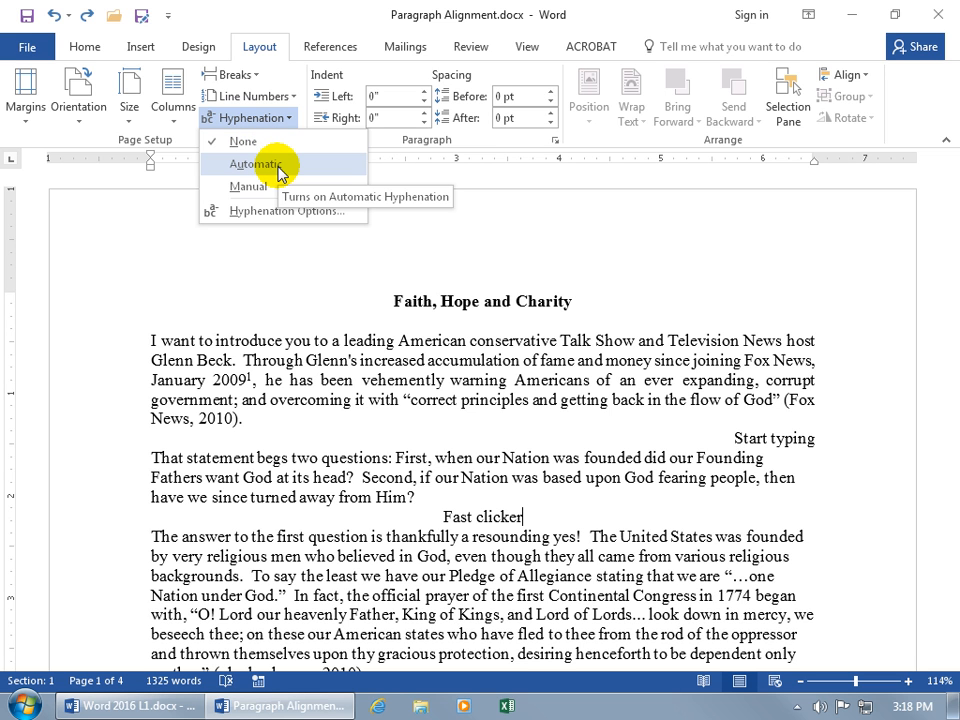
mouse_move(248, 186)
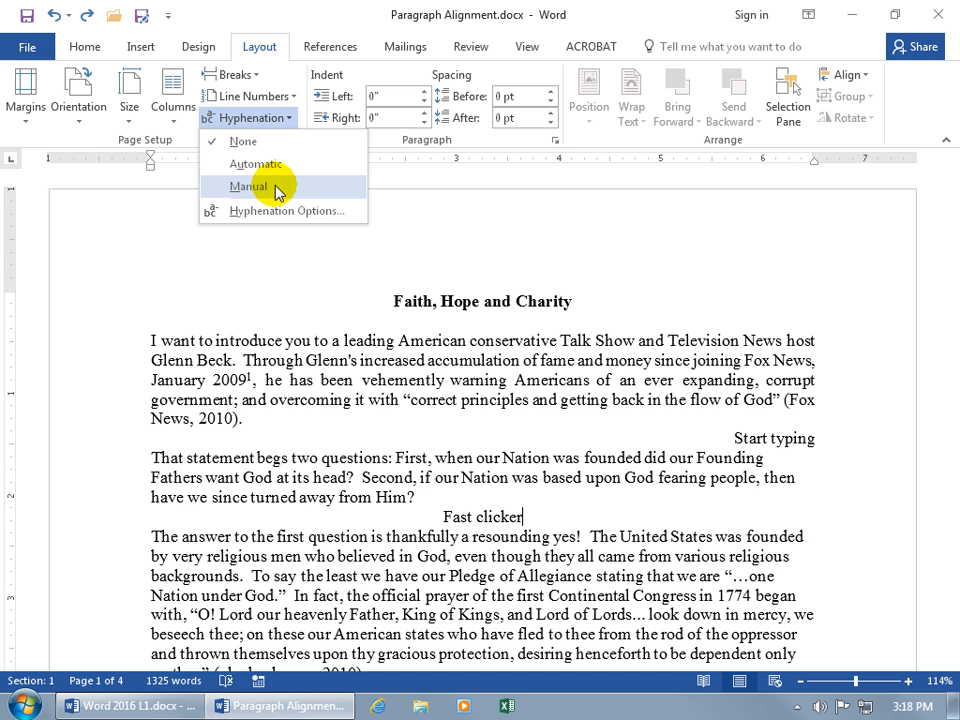
mouse_move(248, 186)
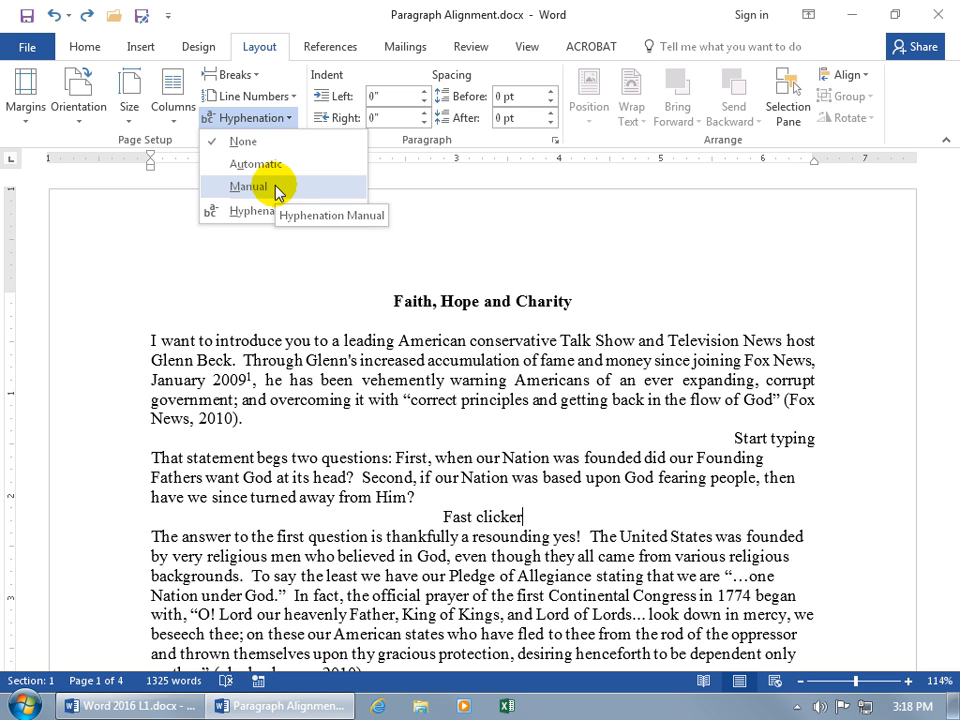
mouse_move(256, 164)
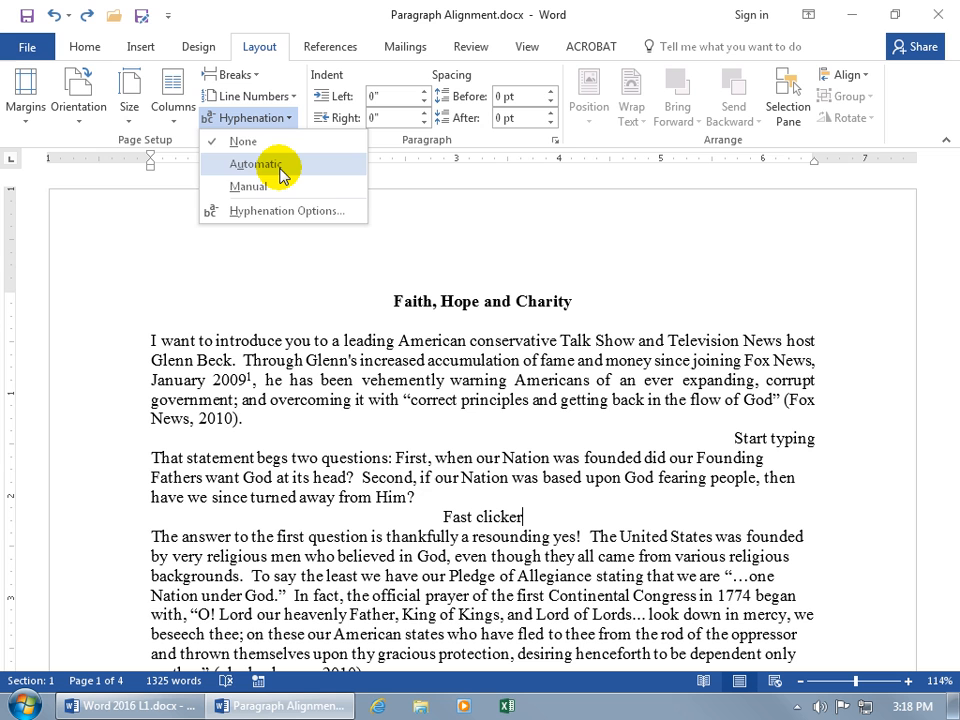
left_click(258, 164)
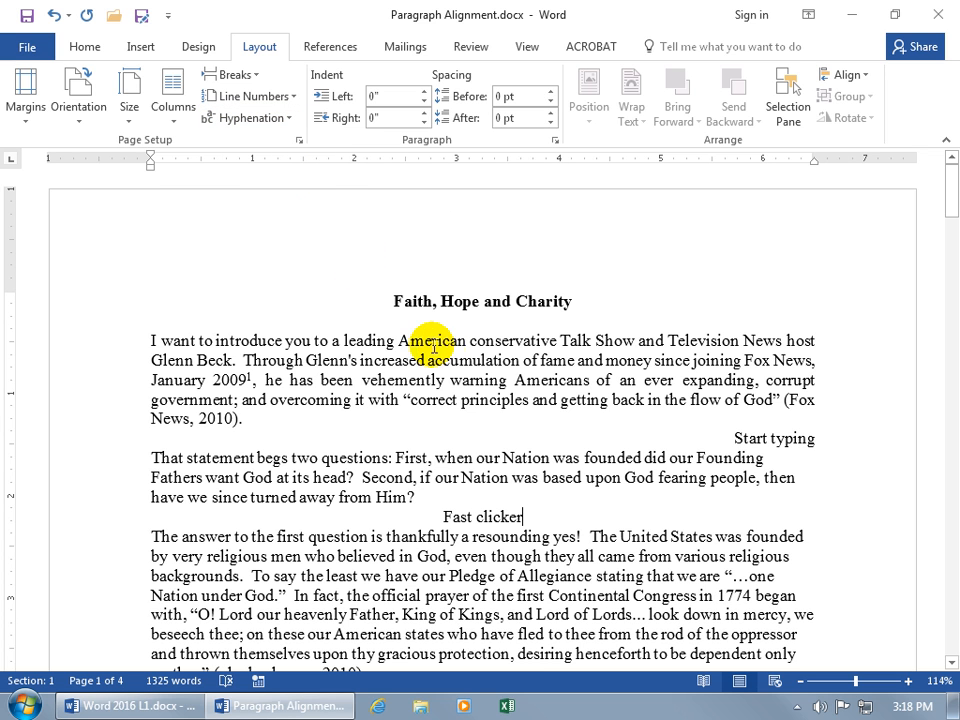
mouse_move(740, 312)
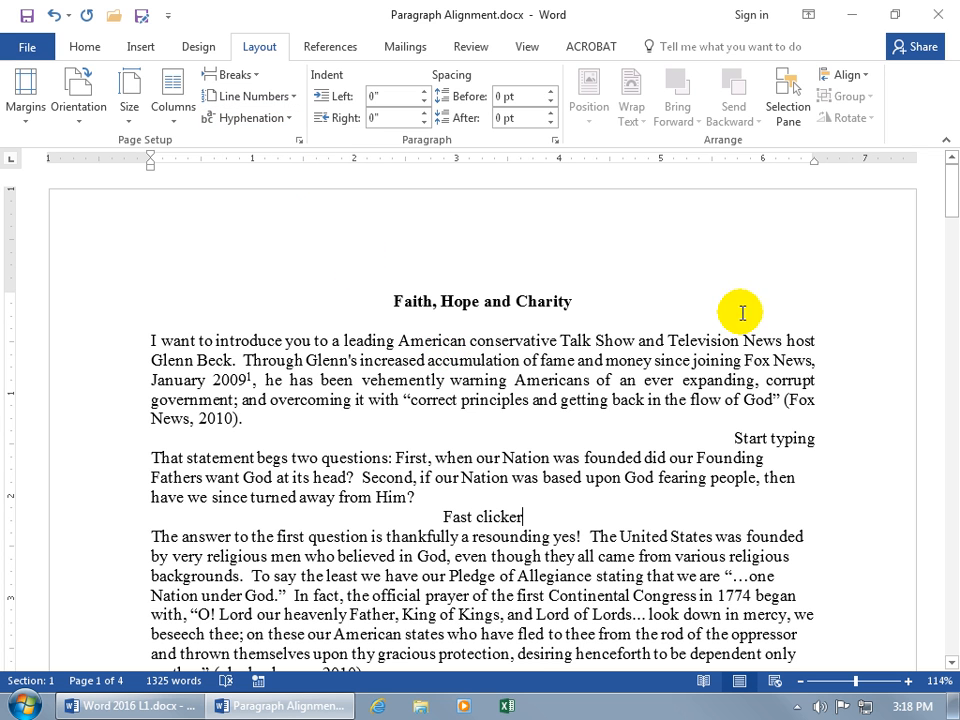
Scroll down to the WallBuilders and Progressivism footnotes
scroll("down", 3)
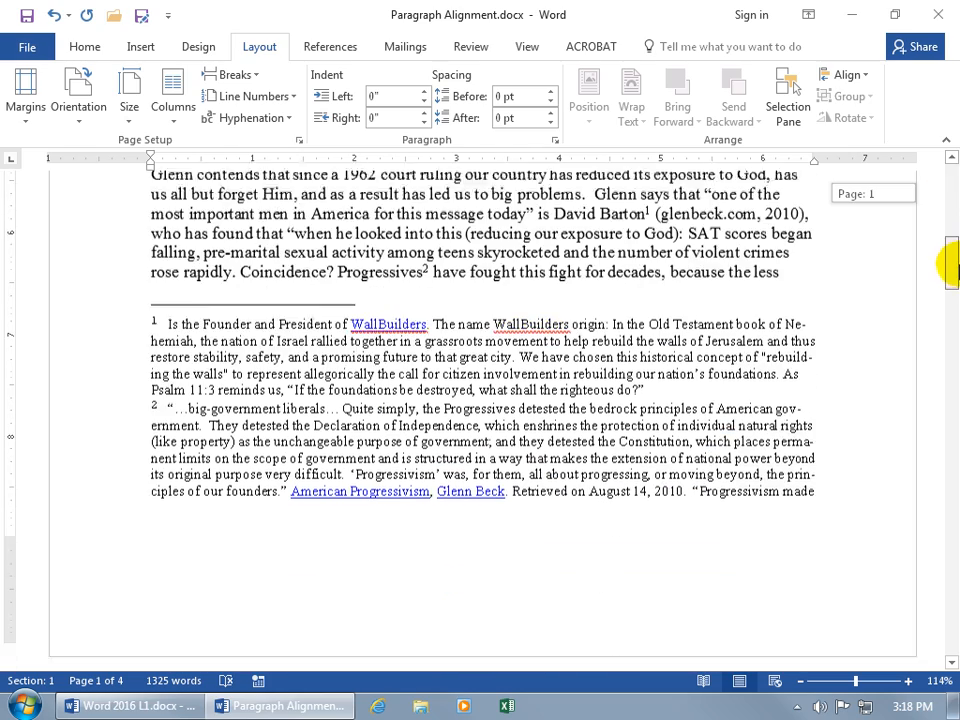
scroll("down", 3)
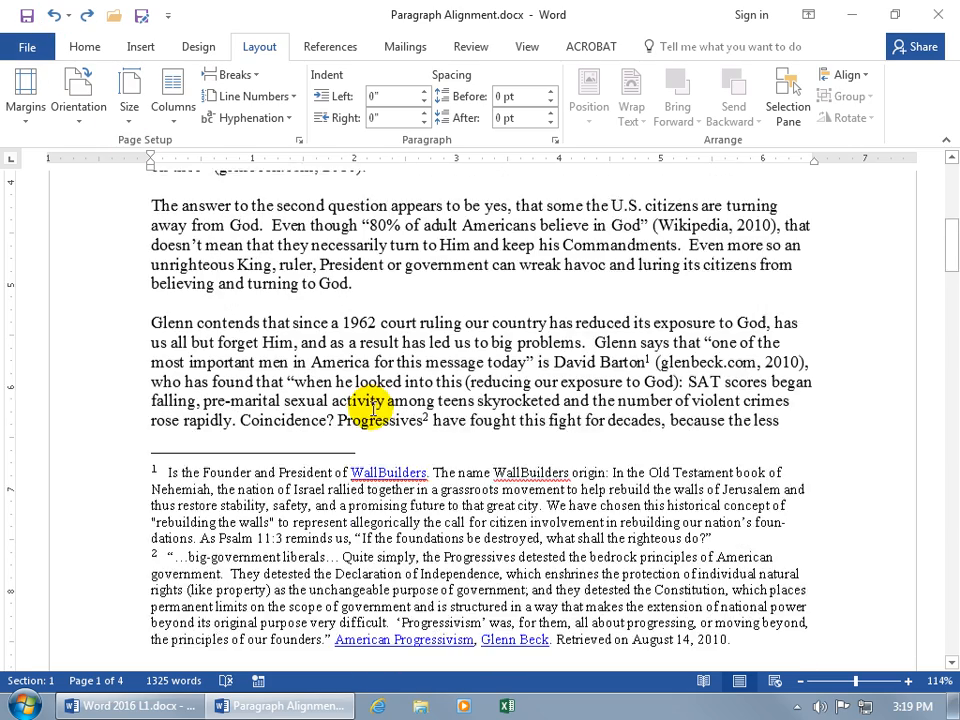
scroll("down", 3)
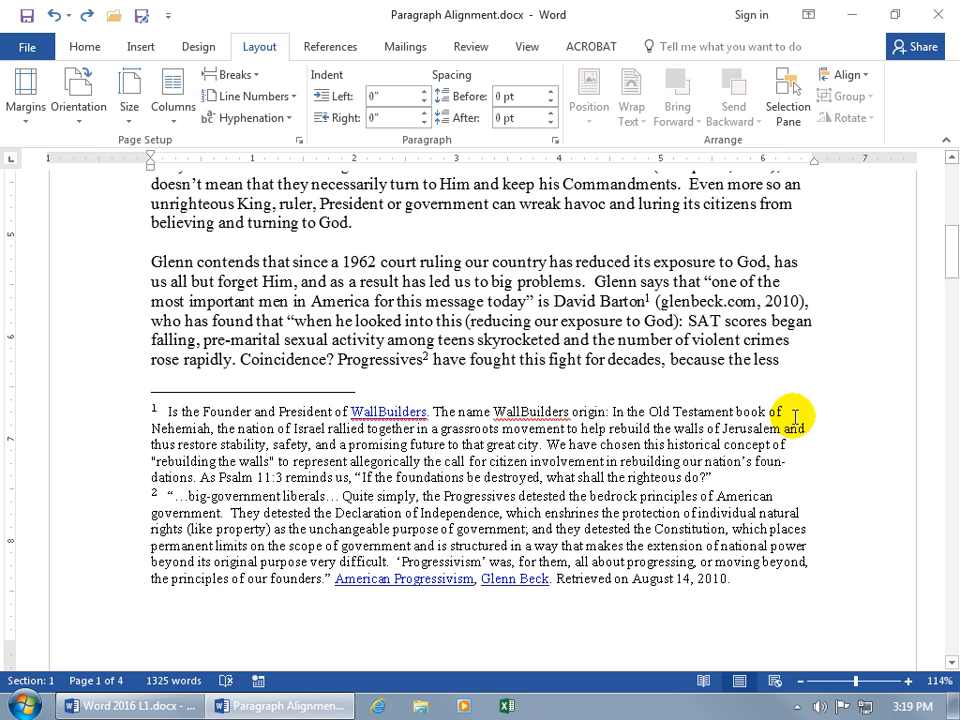
mouse_move(270, 136)
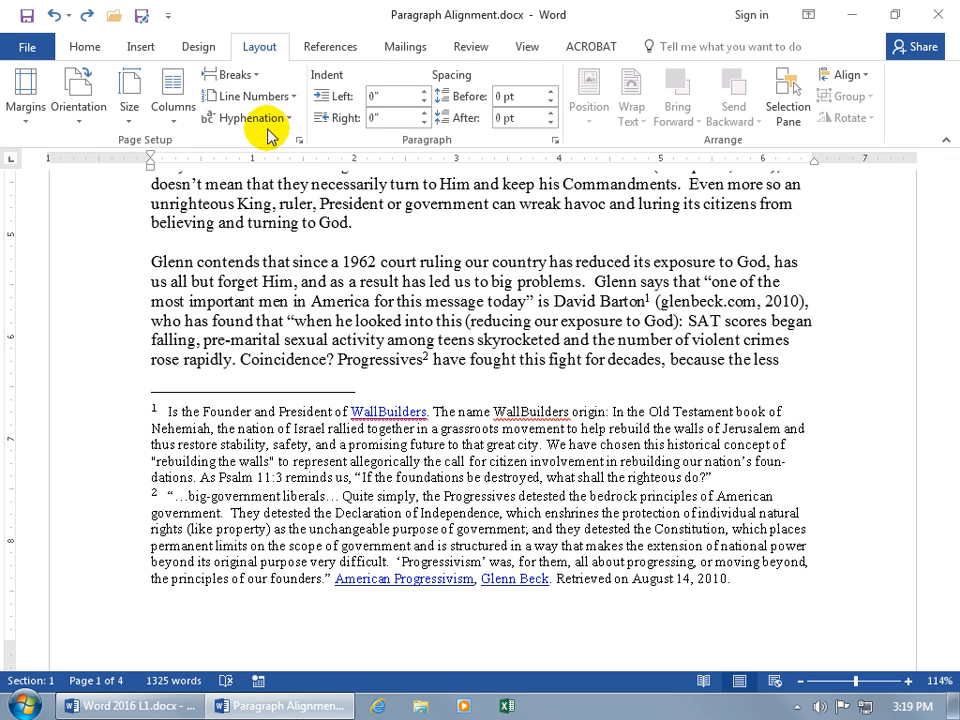
left_click(248, 118)
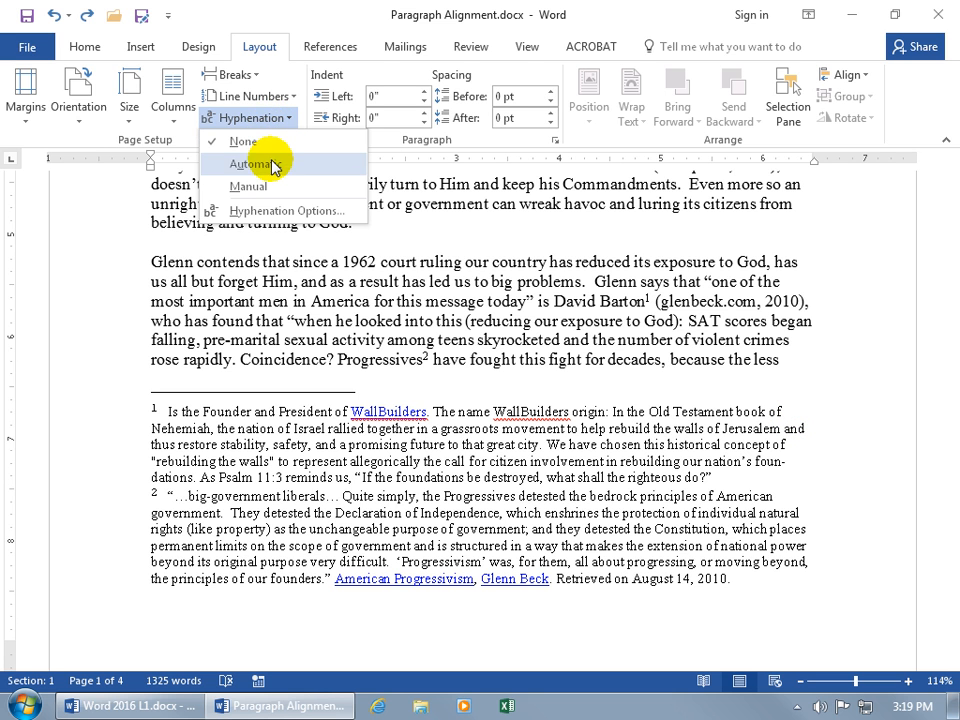
left_click(260, 164)
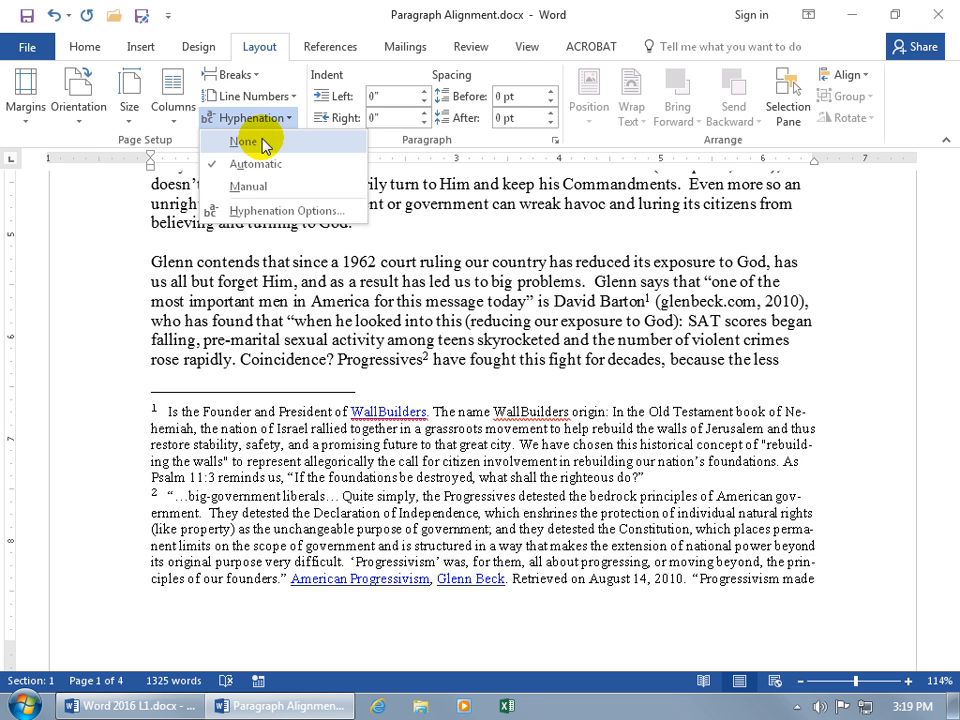
left_click(244, 140)
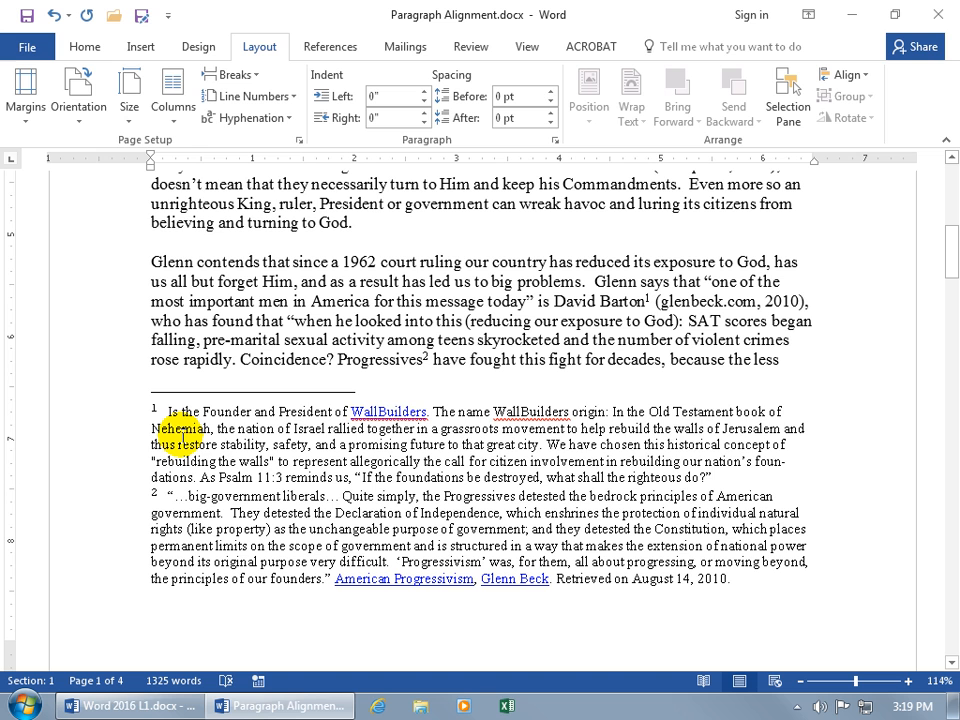
mouse_move(784, 430)
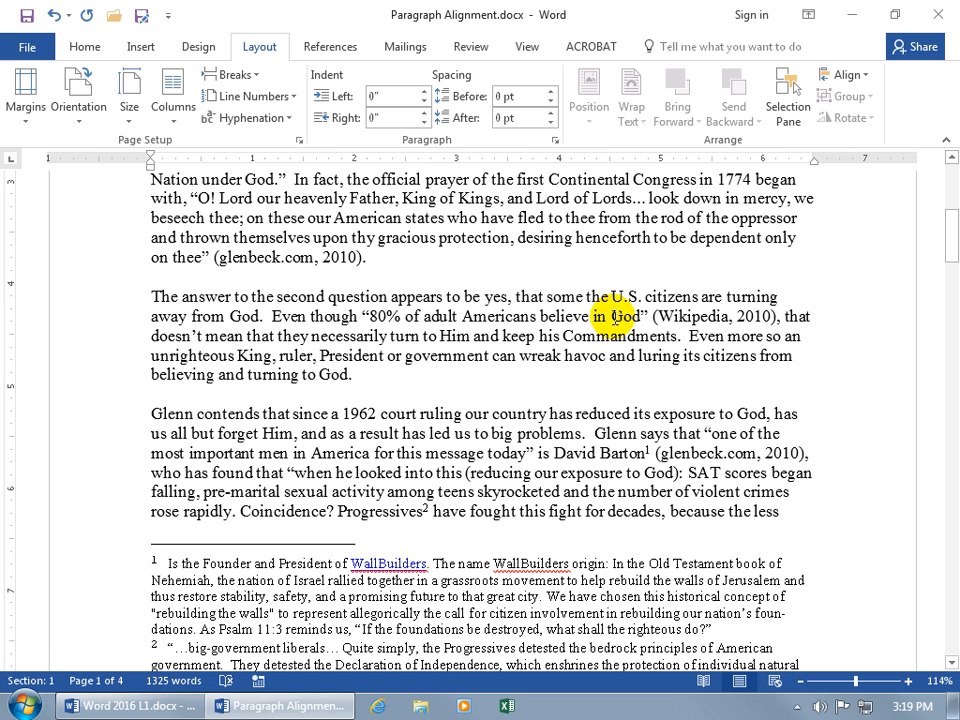
mouse_move(284, 136)
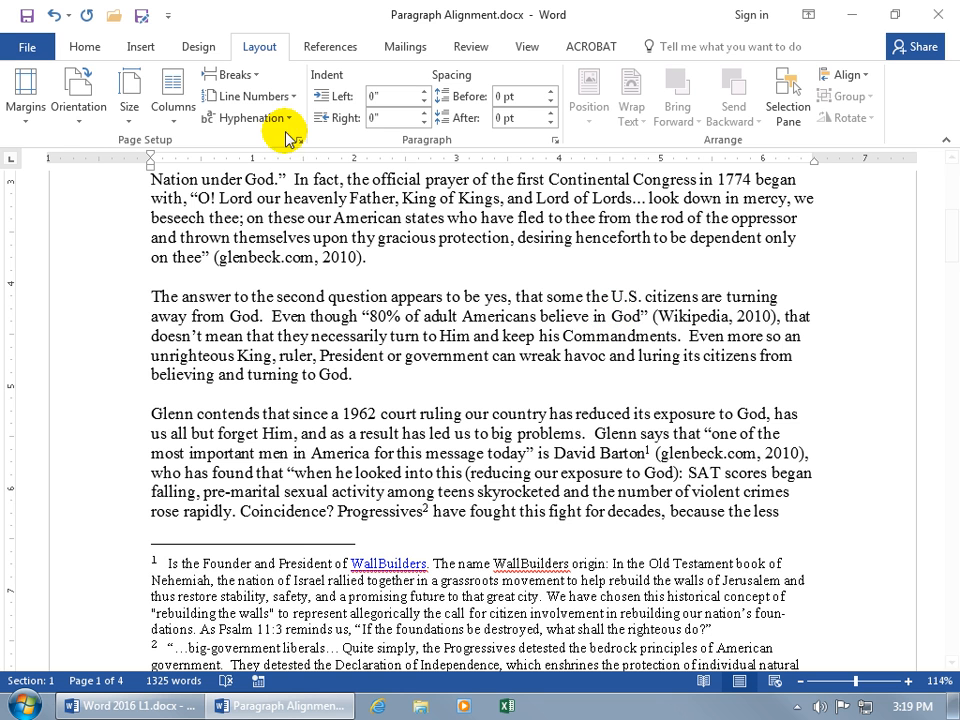
Run a Manual hyphenation pass and dismiss the 'Hyphenation is complete' notice
left_click(248, 116)
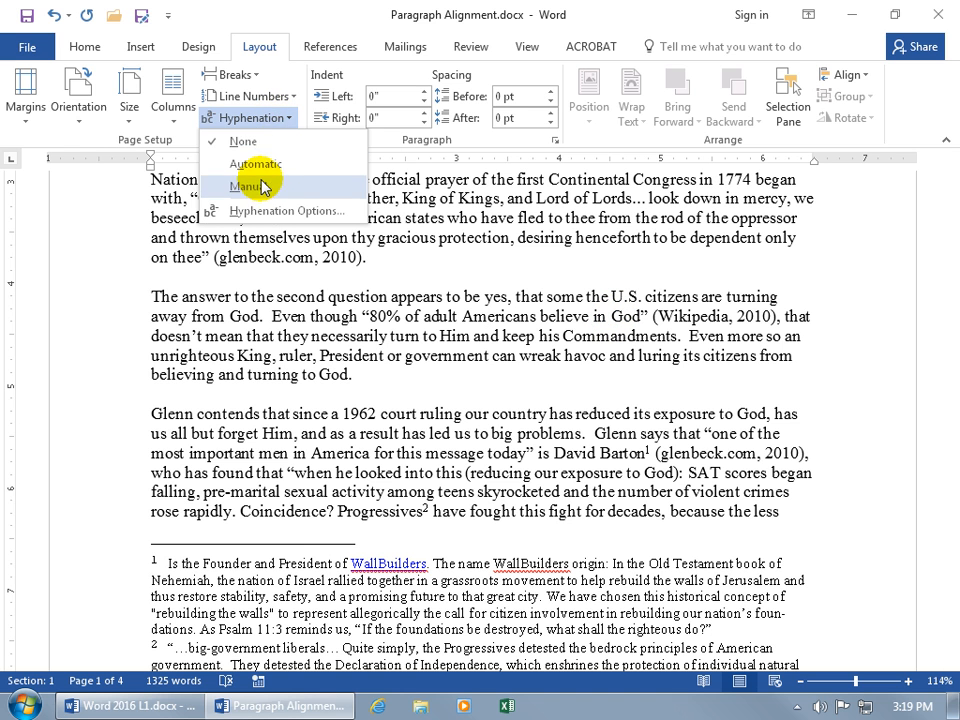
left_click(246, 186)
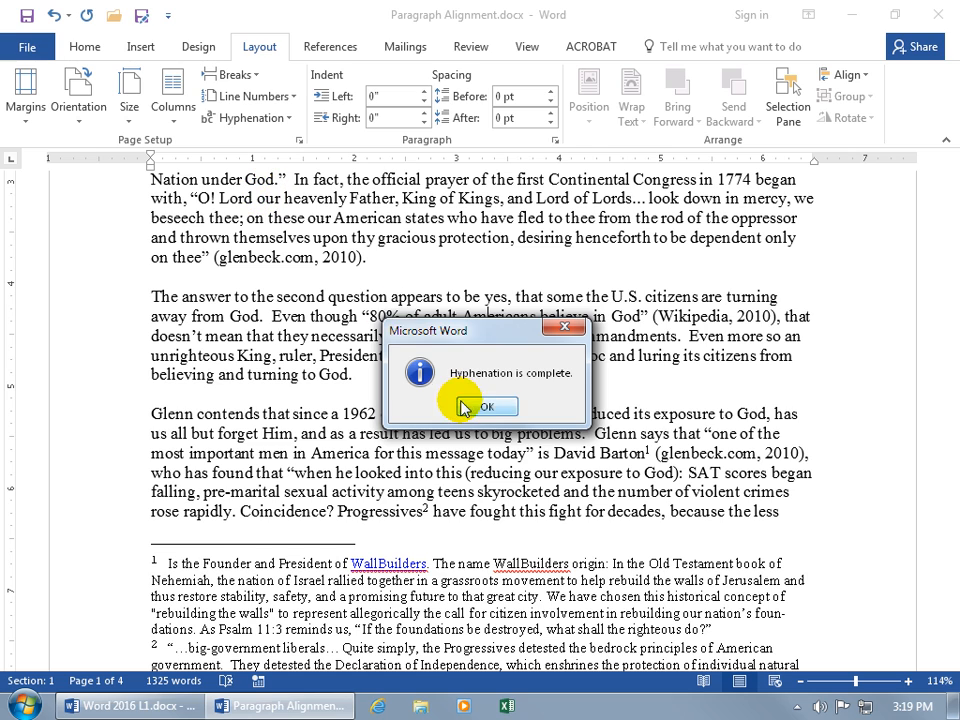
left_click(488, 406)
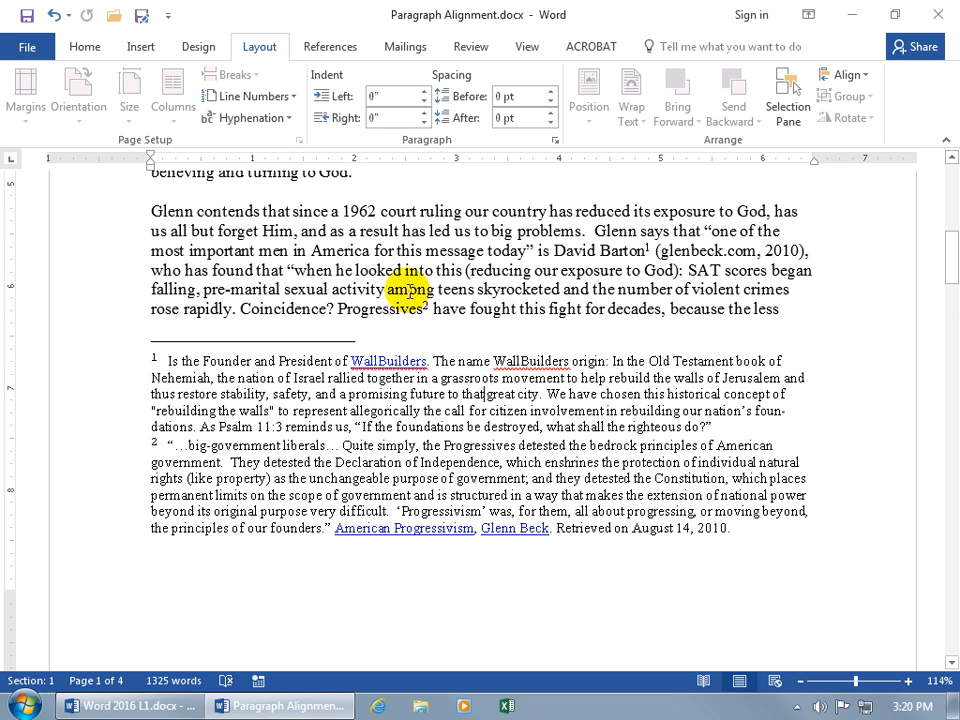
Run Manual hyphenation again, accepting breaks in Nehemiah, government, permanent and beyond
left_click(250, 116)
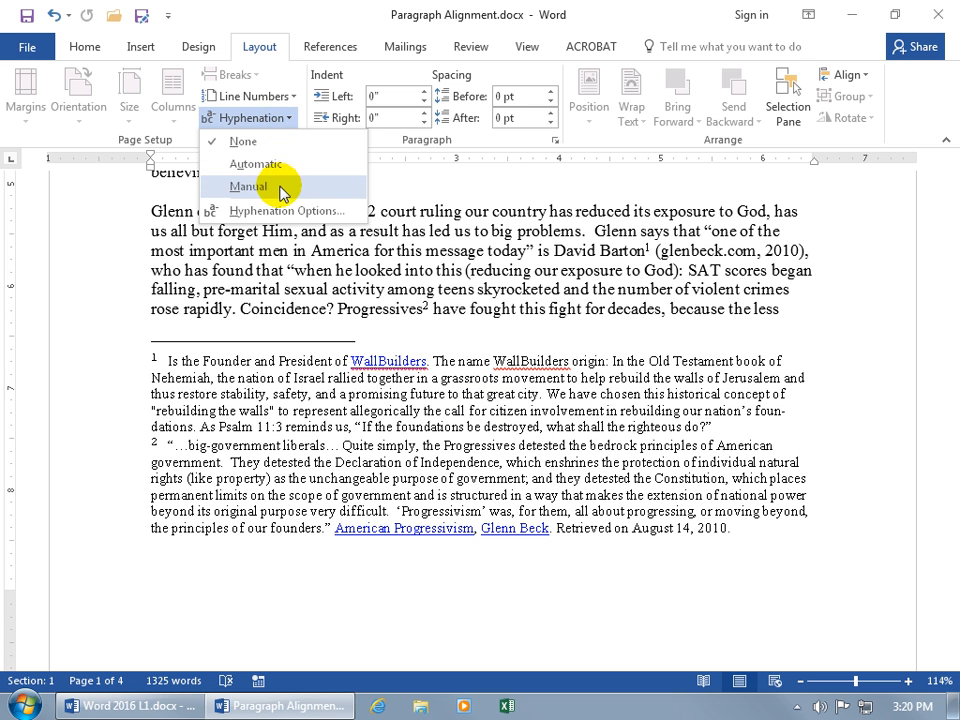
left_click(250, 186)
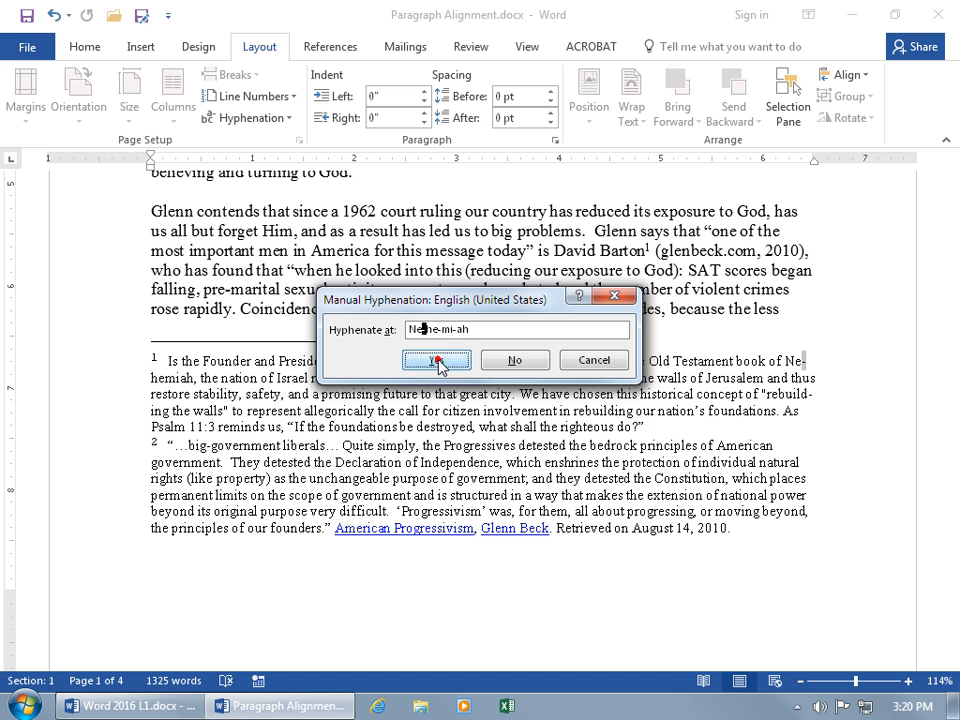
left_click(436, 360)
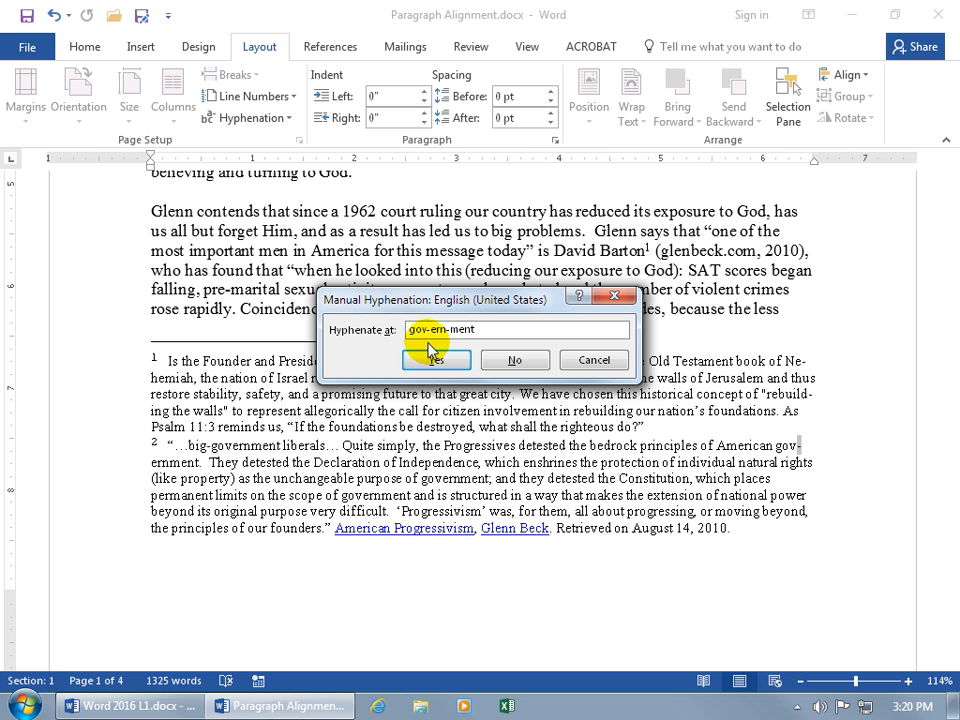
left_click(436, 360)
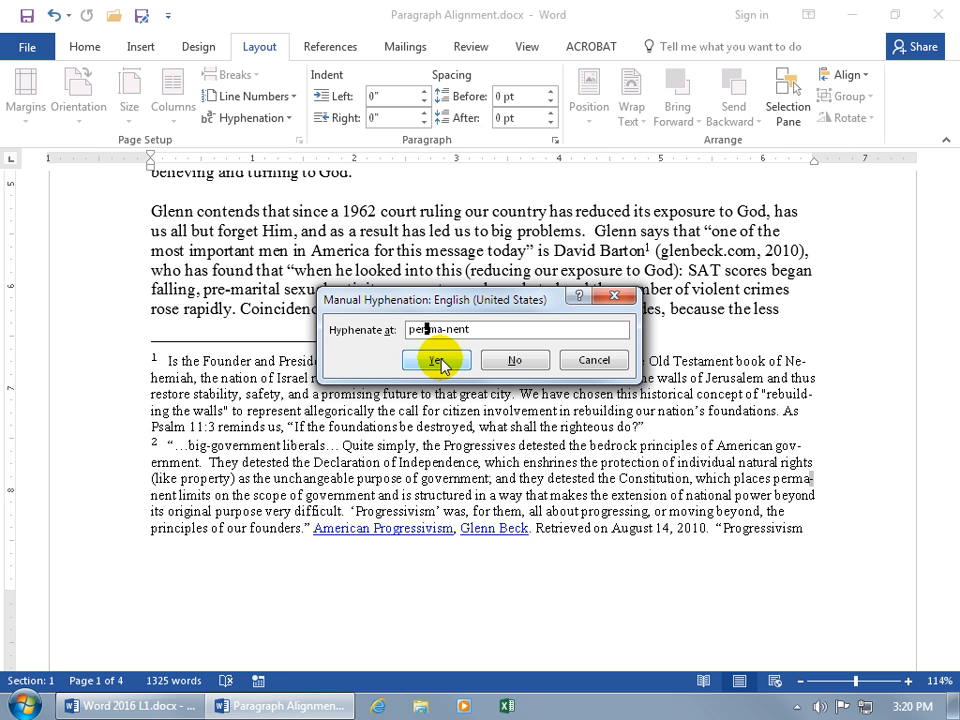
left_click(436, 360)
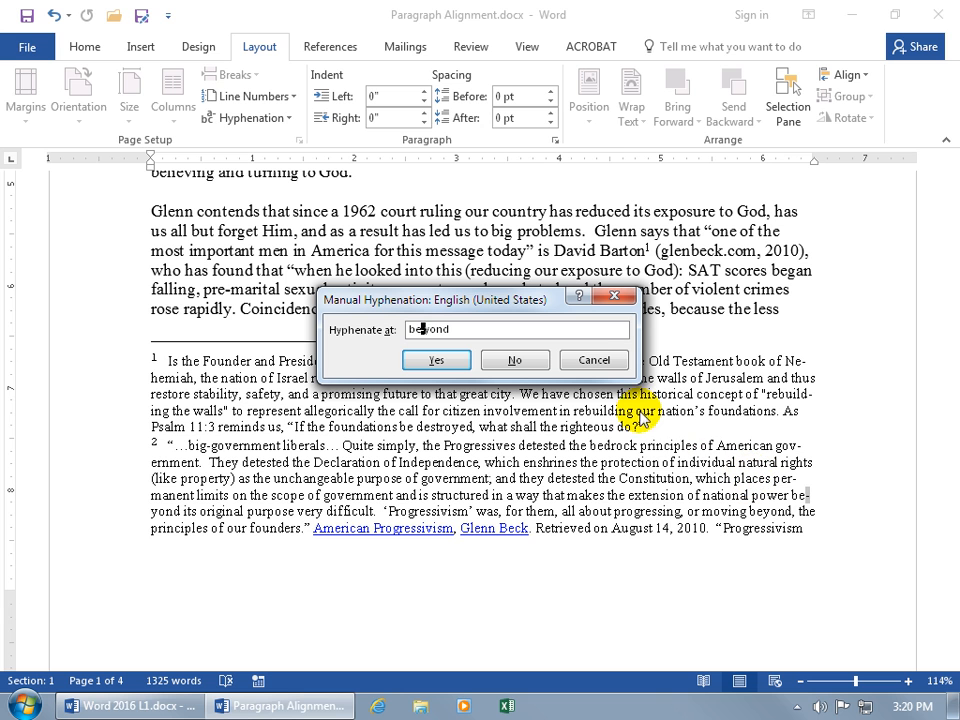
left_click(436, 360)
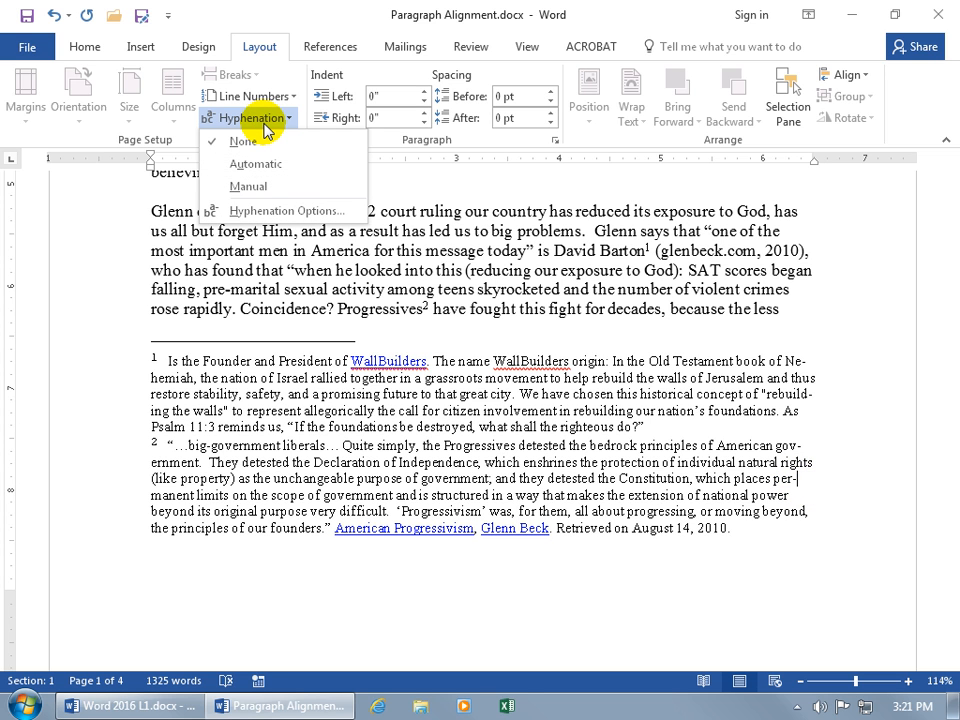
mouse_move(256, 164)
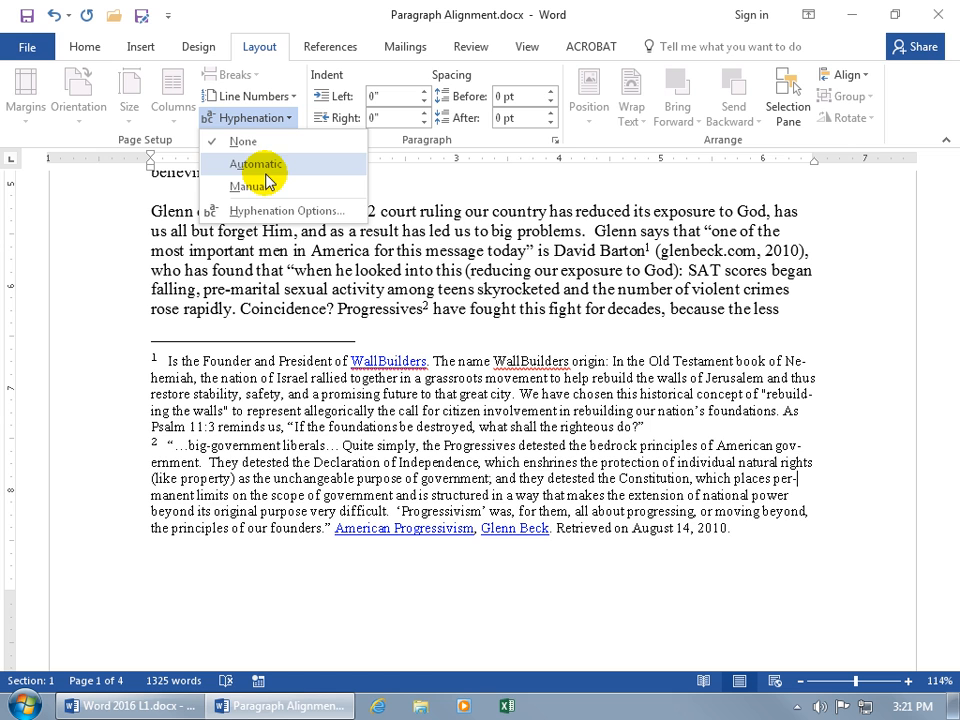
mouse_move(250, 186)
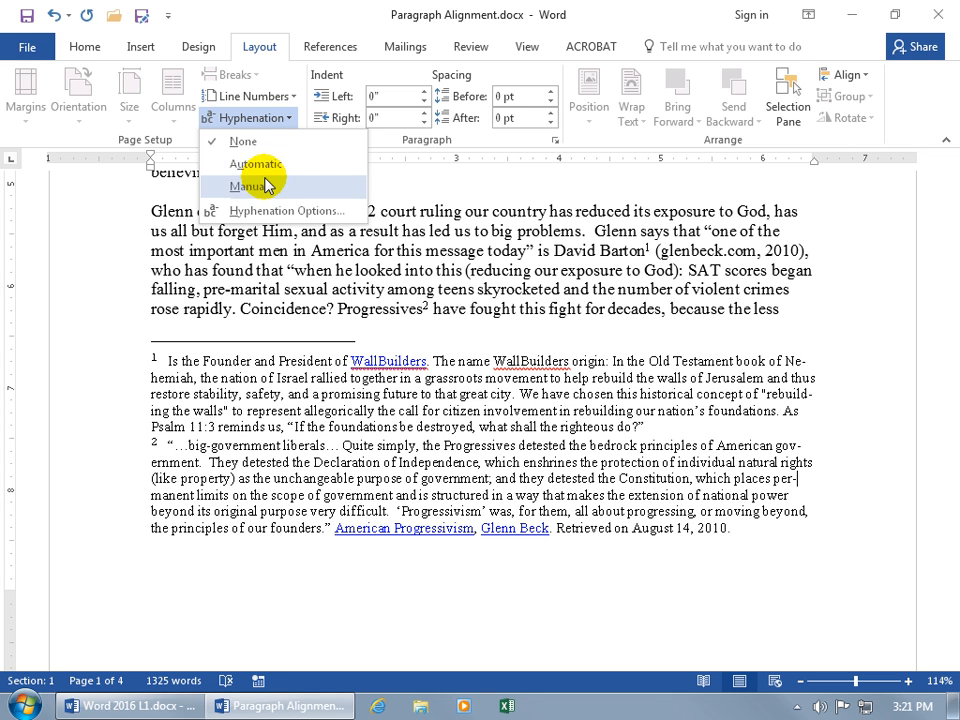
mouse_move(244, 140)
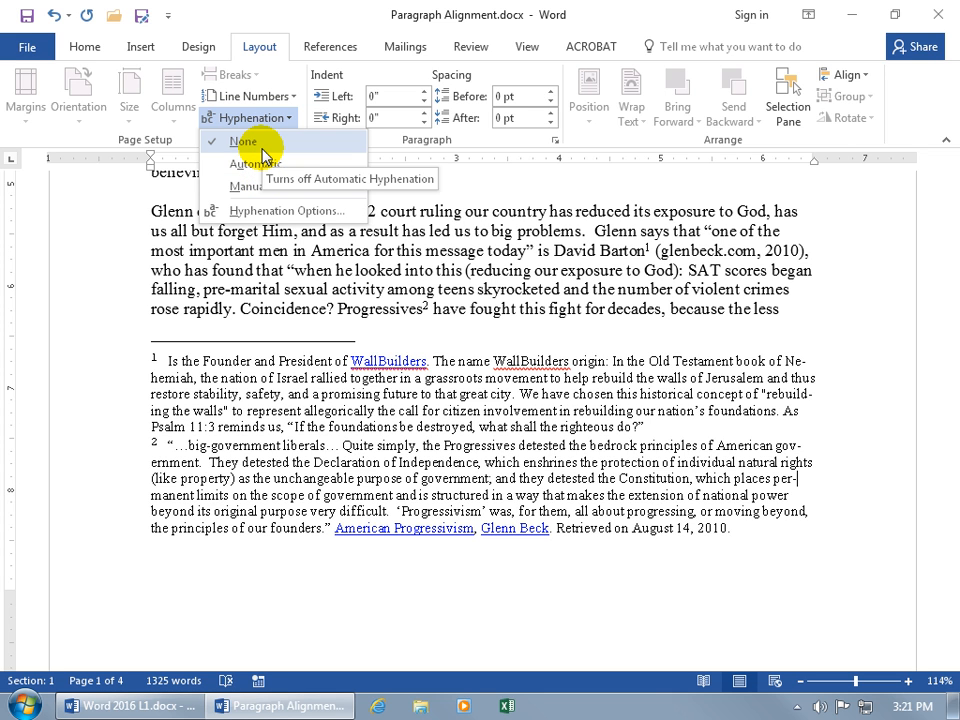
left_click(244, 140)
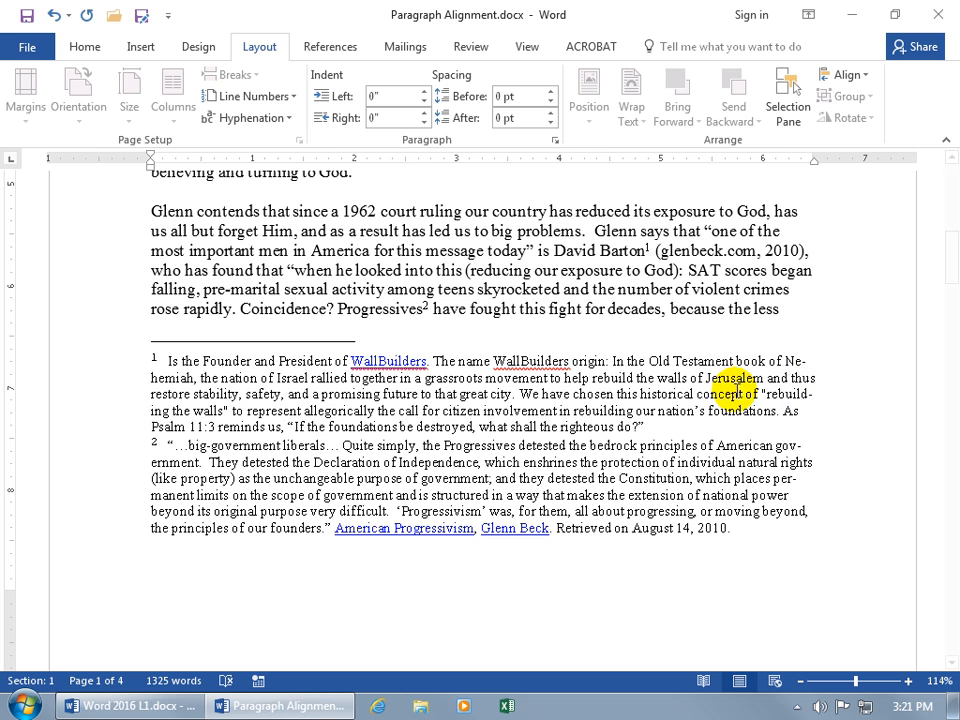
left_click(248, 118)
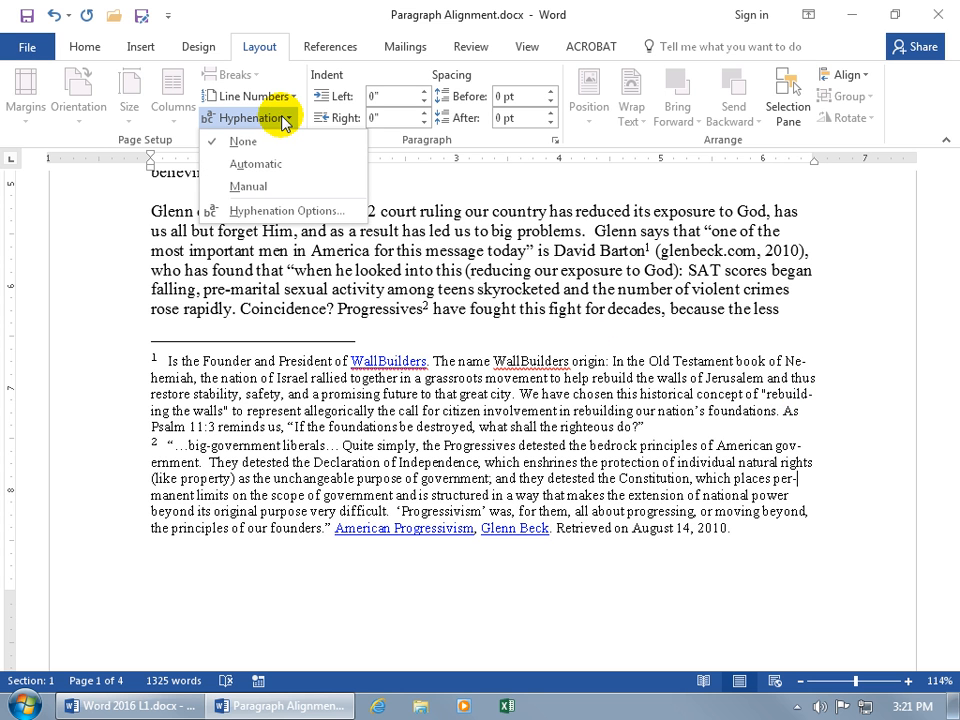
In Hyphenation Options set consecutive hyphens to No limit and start a Manual pass
left_click(288, 210)
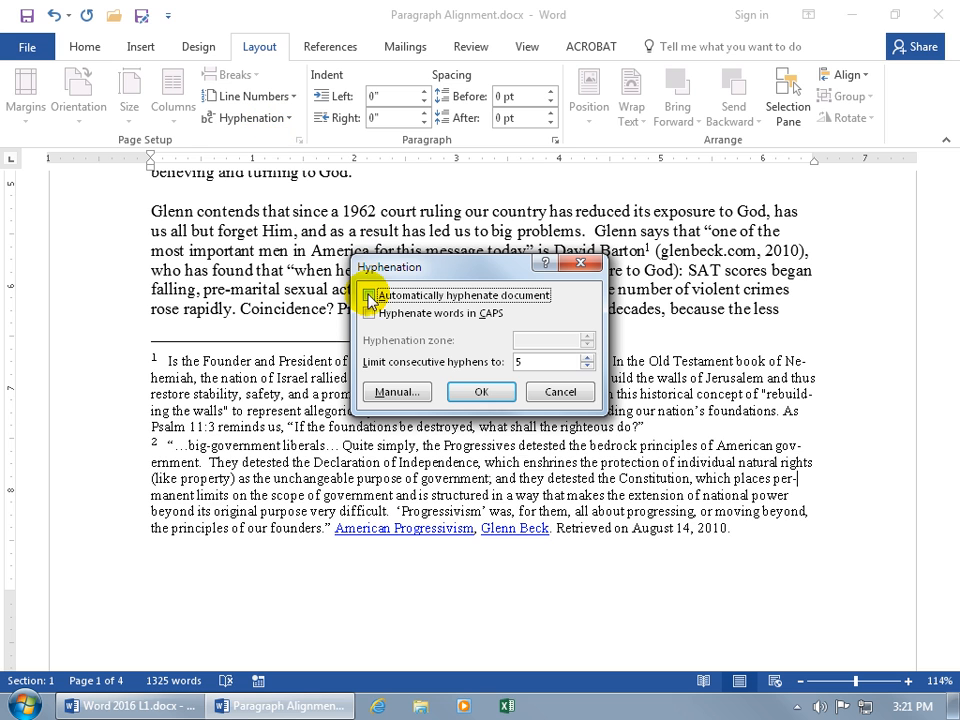
left_click(372, 296)
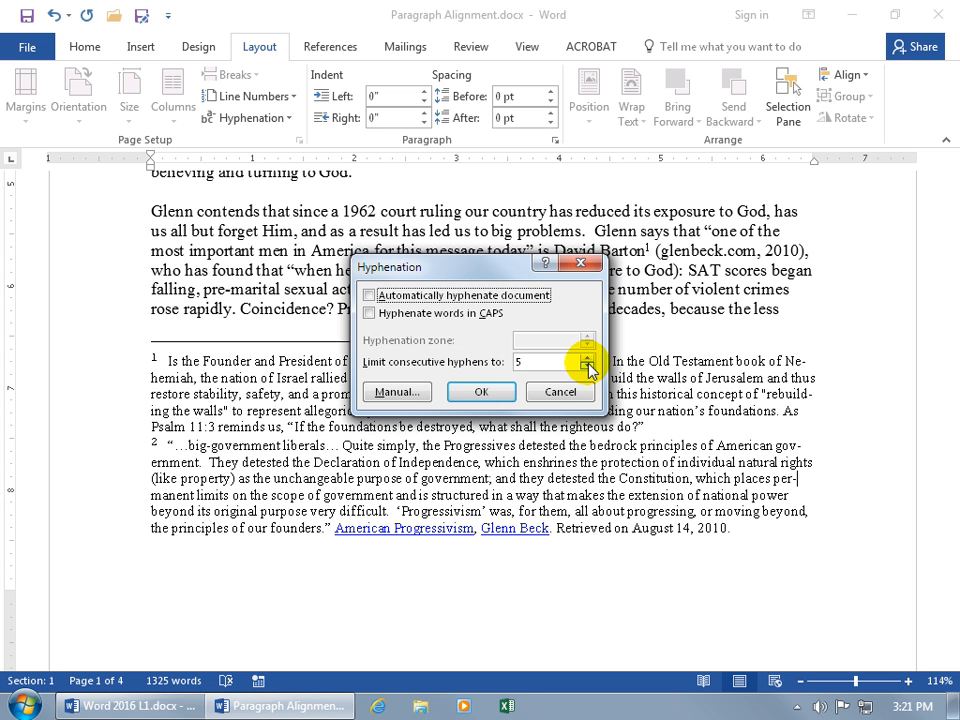
left_click(588, 356)
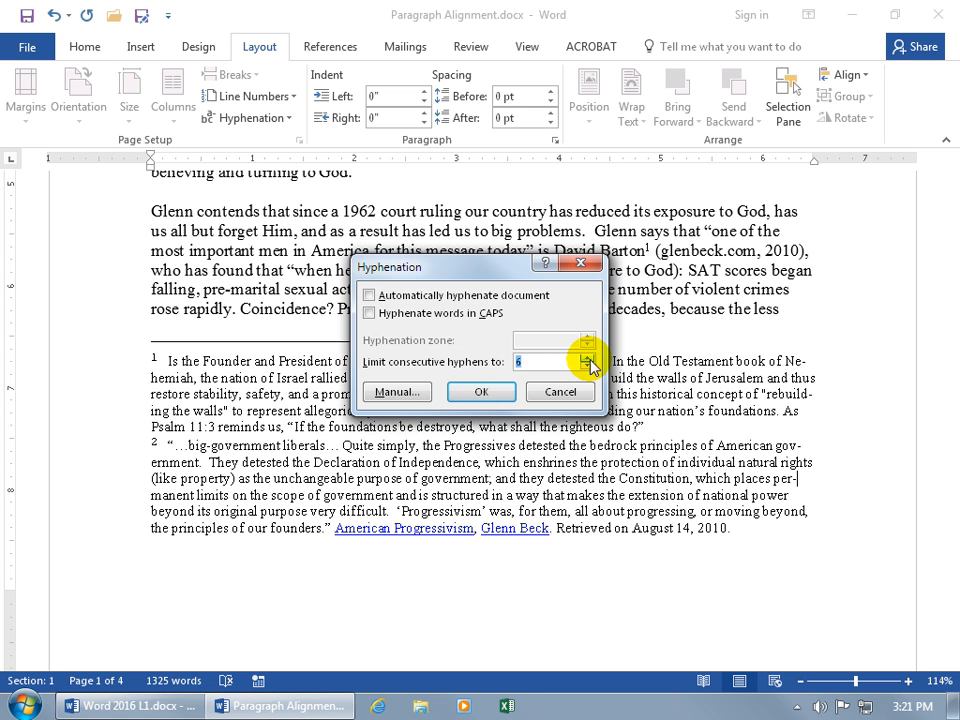
left_click(588, 366)
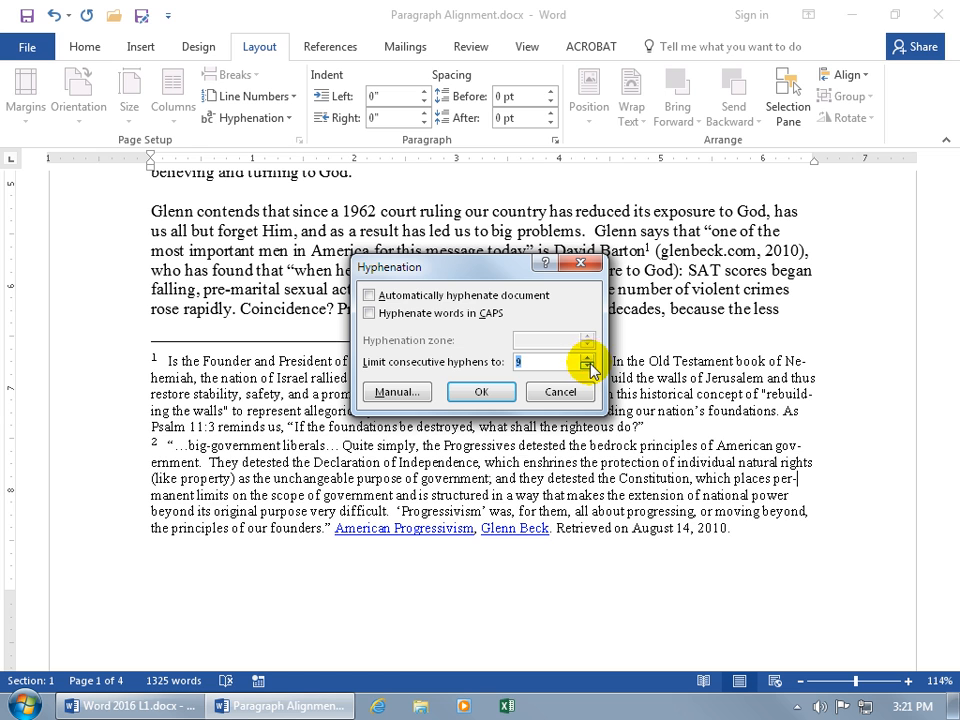
left_click(588, 366)
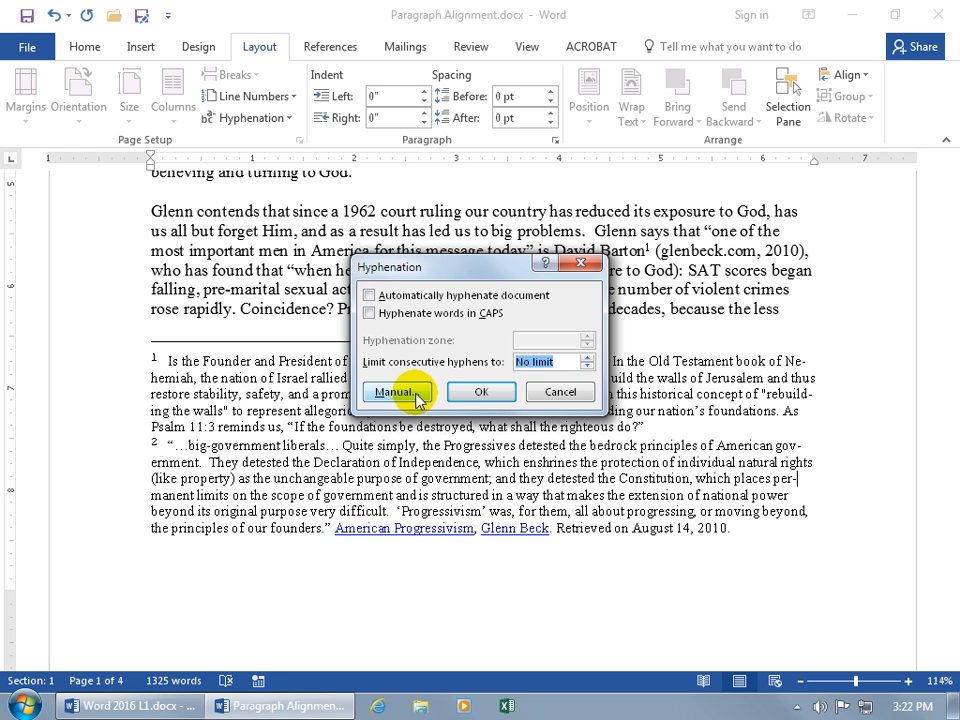
left_click(392, 390)
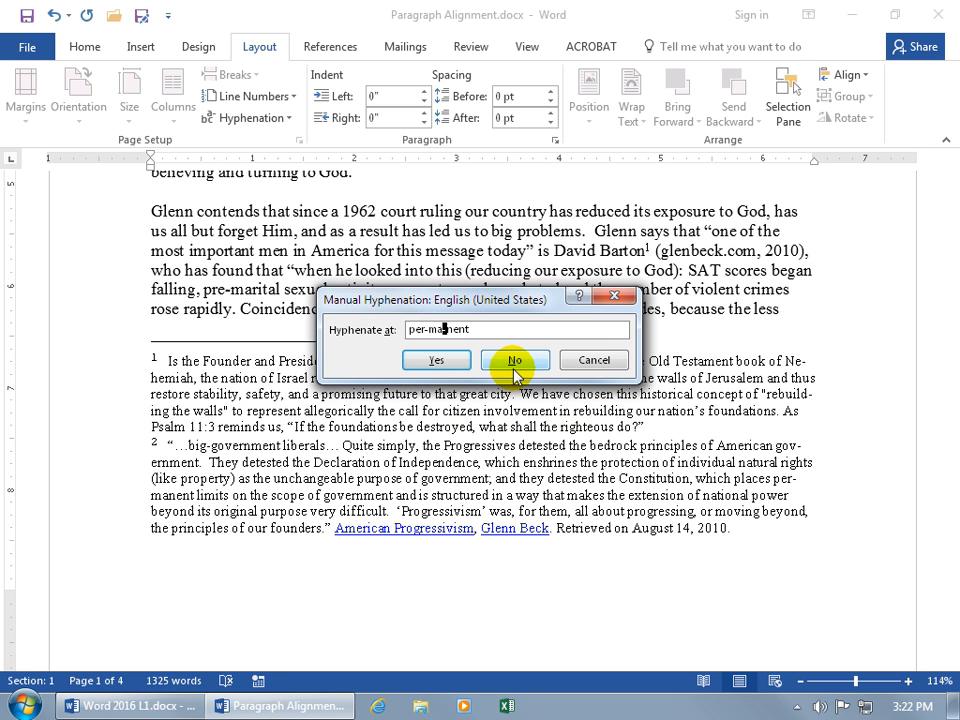